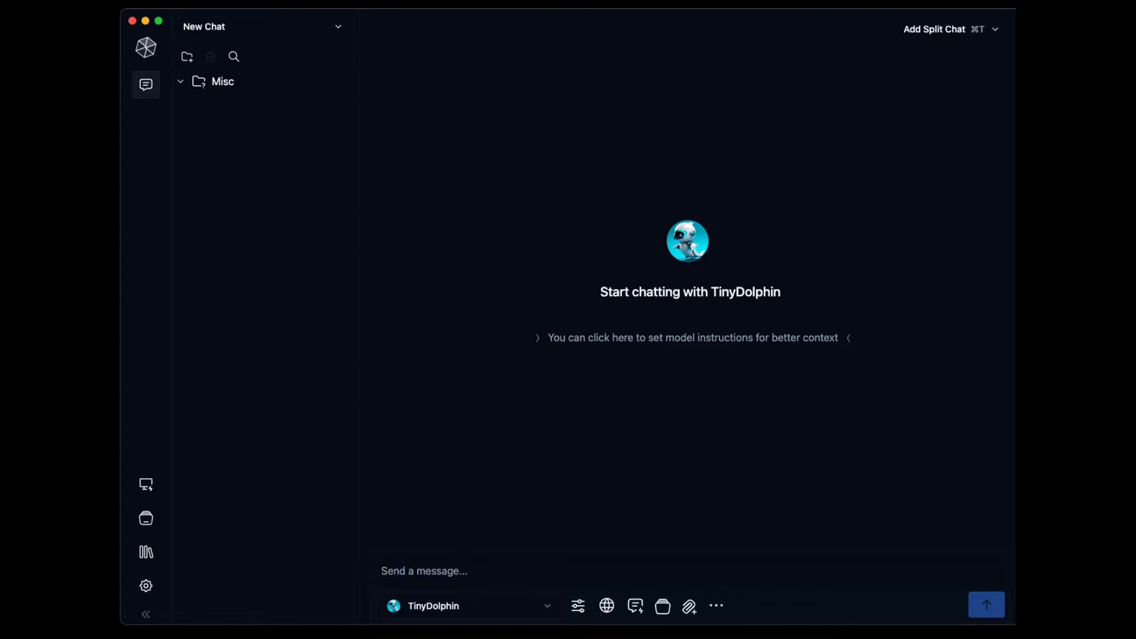
mouse_move(796, 321)
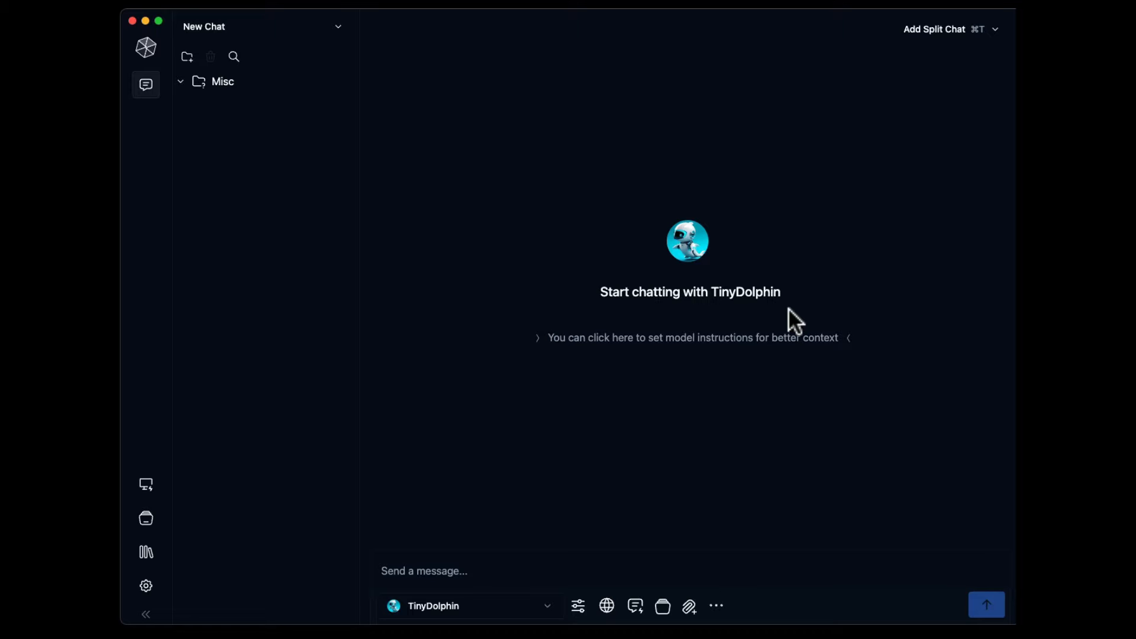
mouse_move(411, 544)
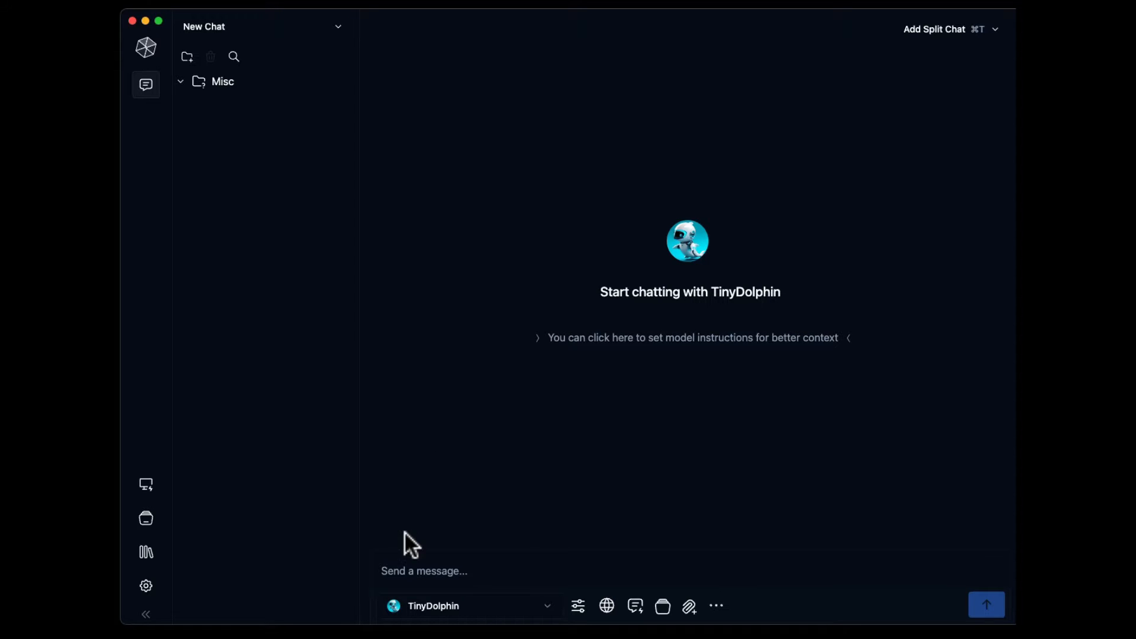
mouse_move(279, 518)
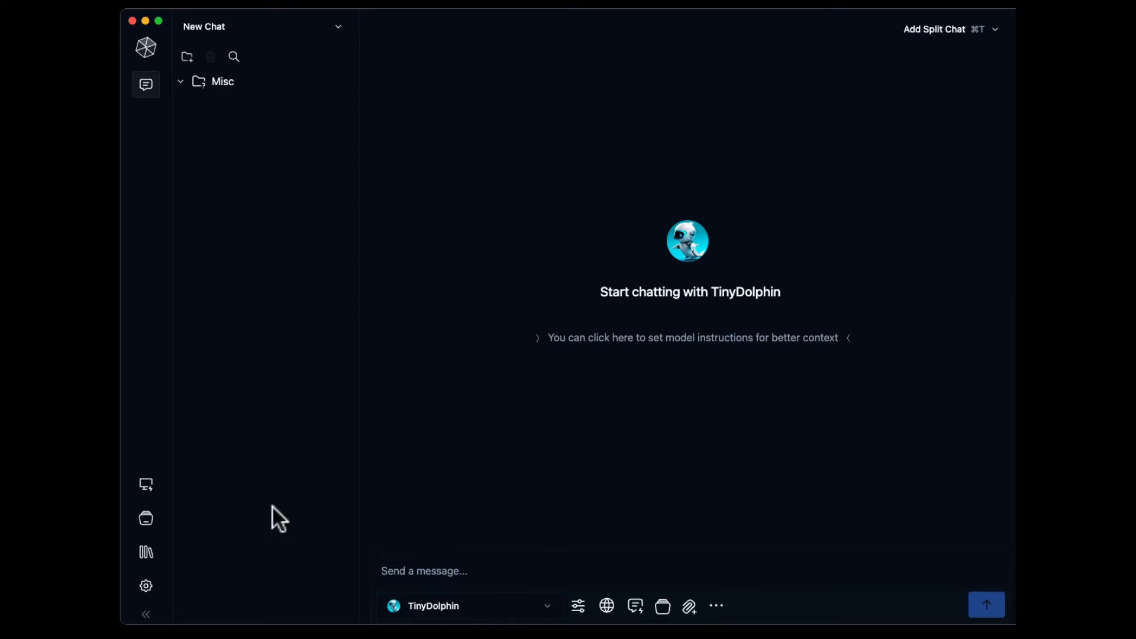
- Browse the Model Hub's Ollama and Hugging Face sources, then return to Local AI Models
left_click(146, 518)
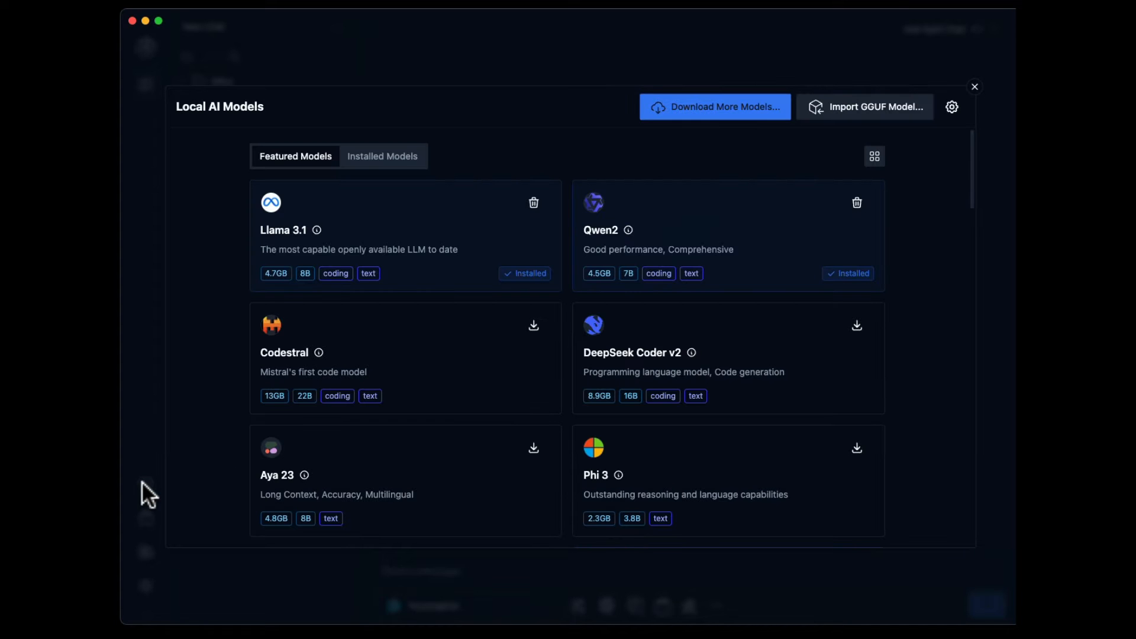
mouse_move(524, 450)
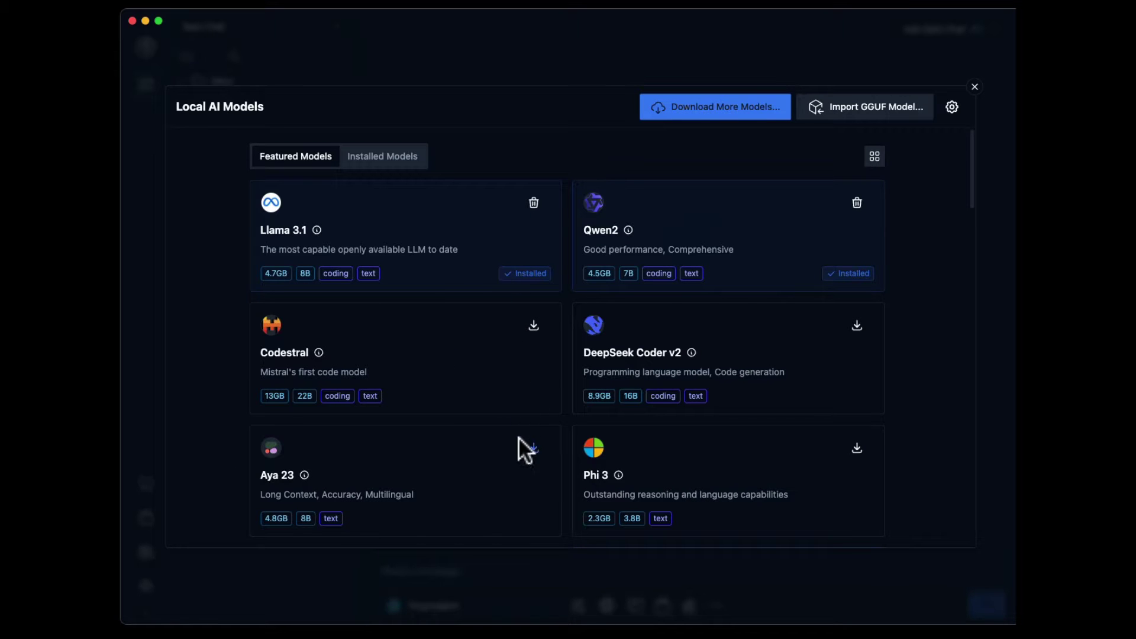
mouse_move(738, 116)
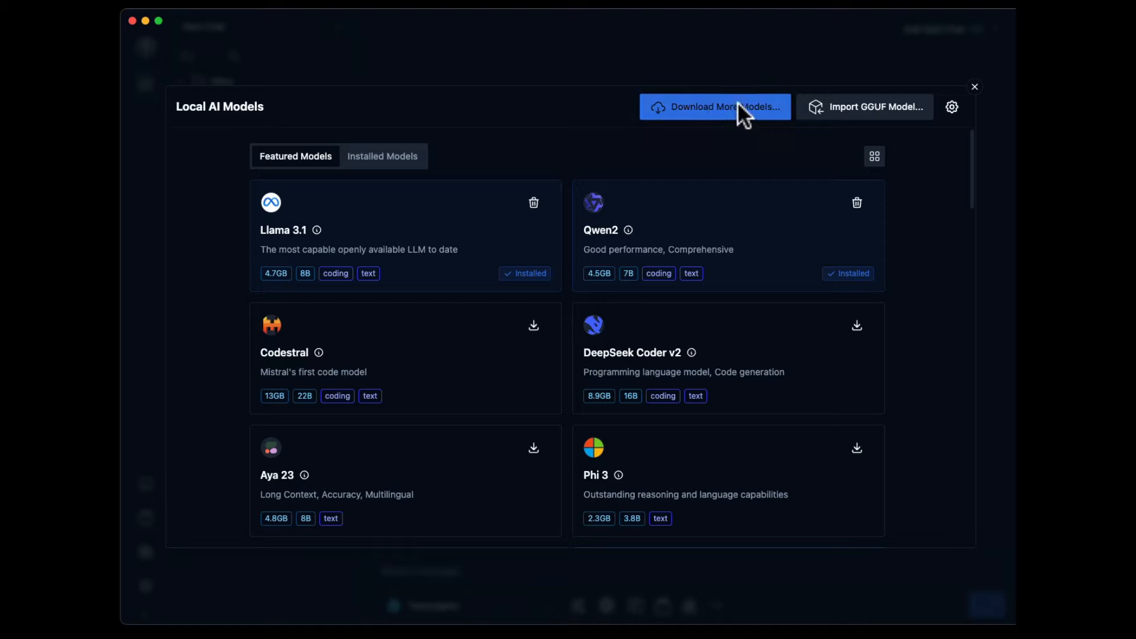
left_click(715, 107)
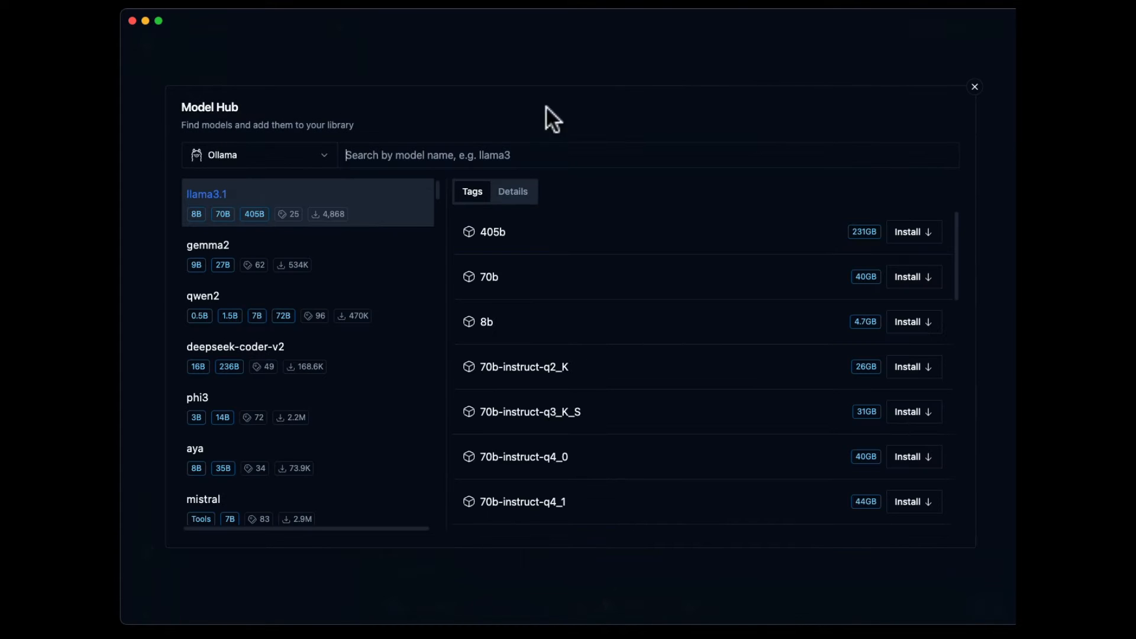
left_click(258, 154)
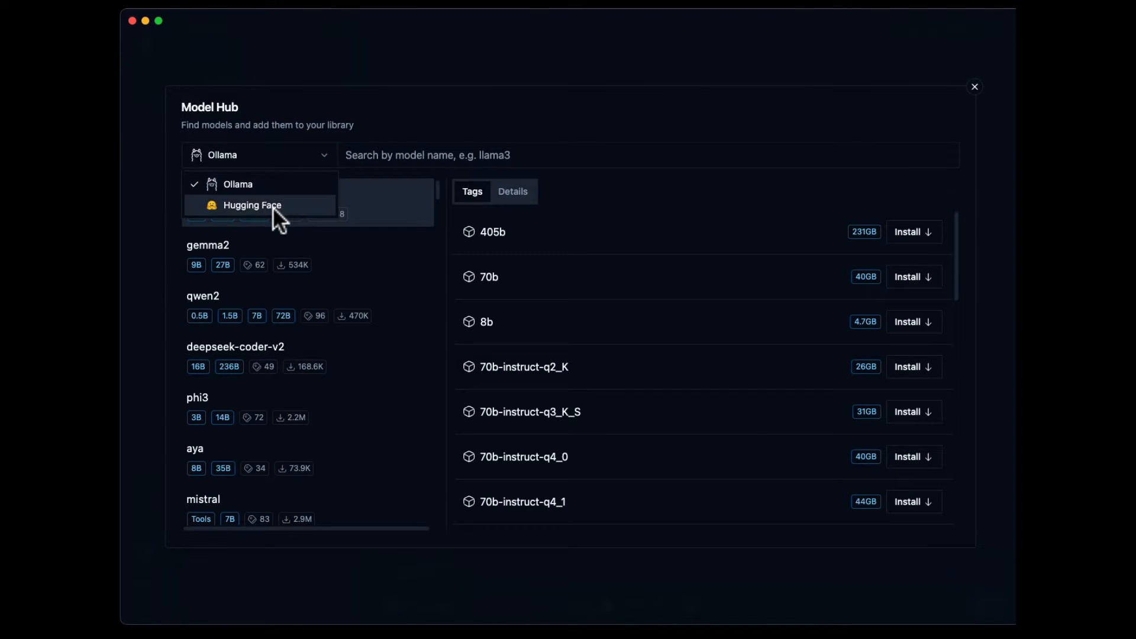
left_click(251, 205)
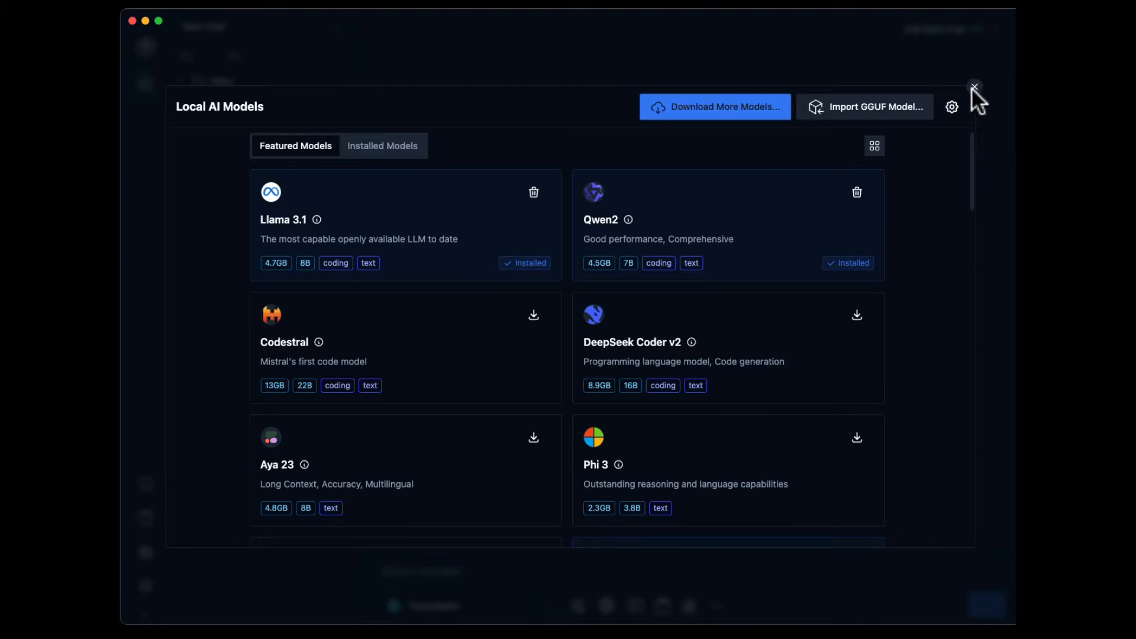
- Review the Local AI and Remote Model Providers settings, then leave Settings for a Qwen2 chat
left_click(952, 106)
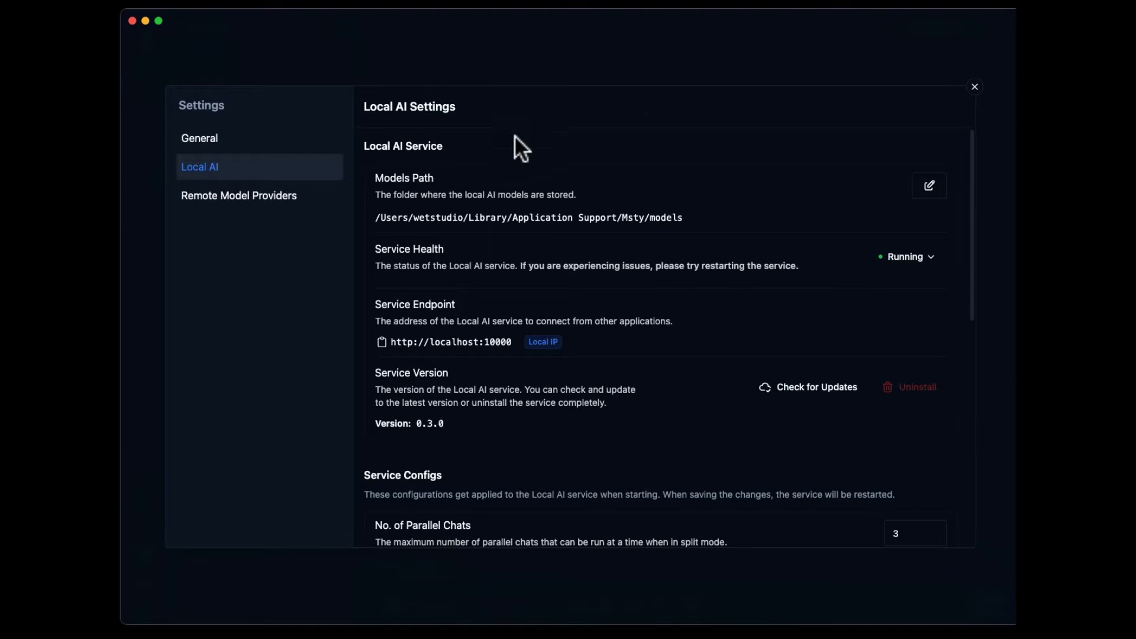
left_click(238, 195)
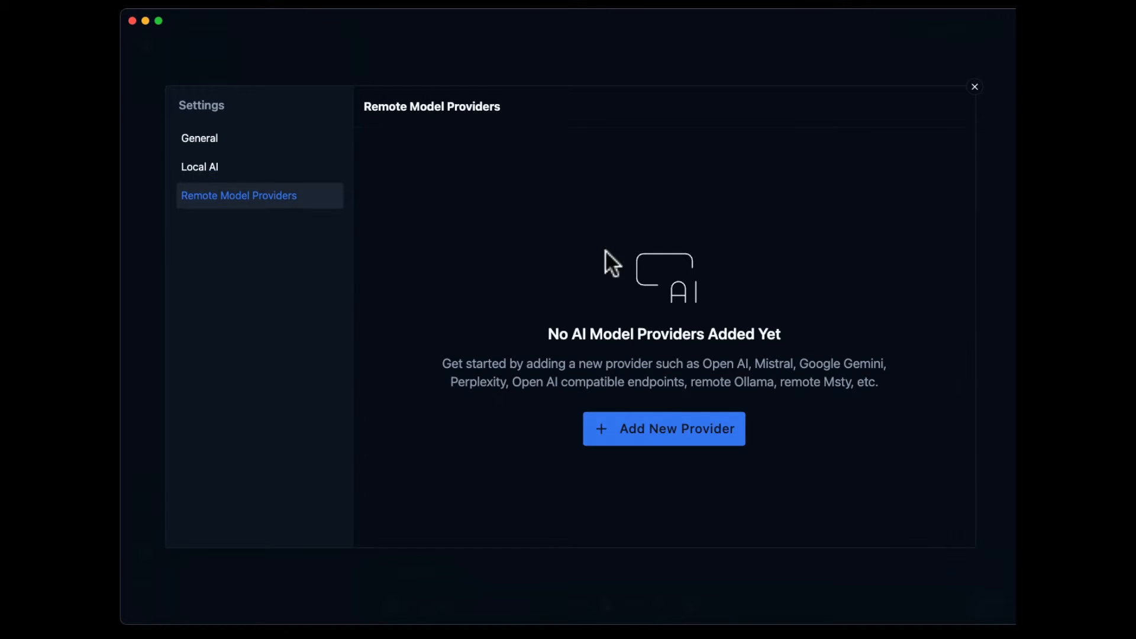
mouse_move(700, 471)
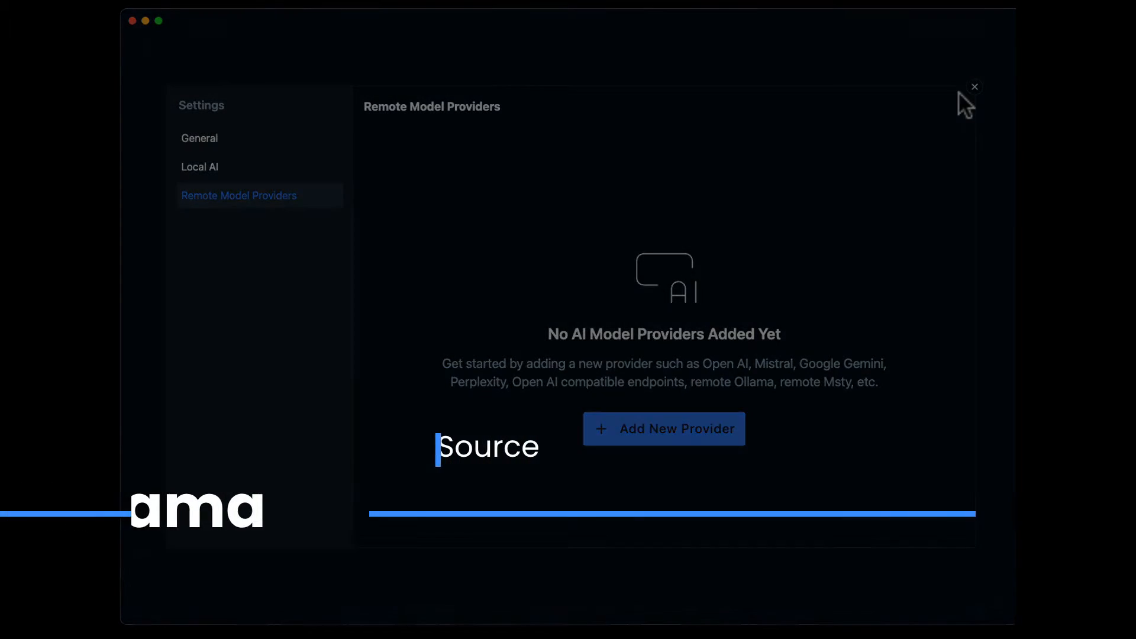
left_click(975, 87)
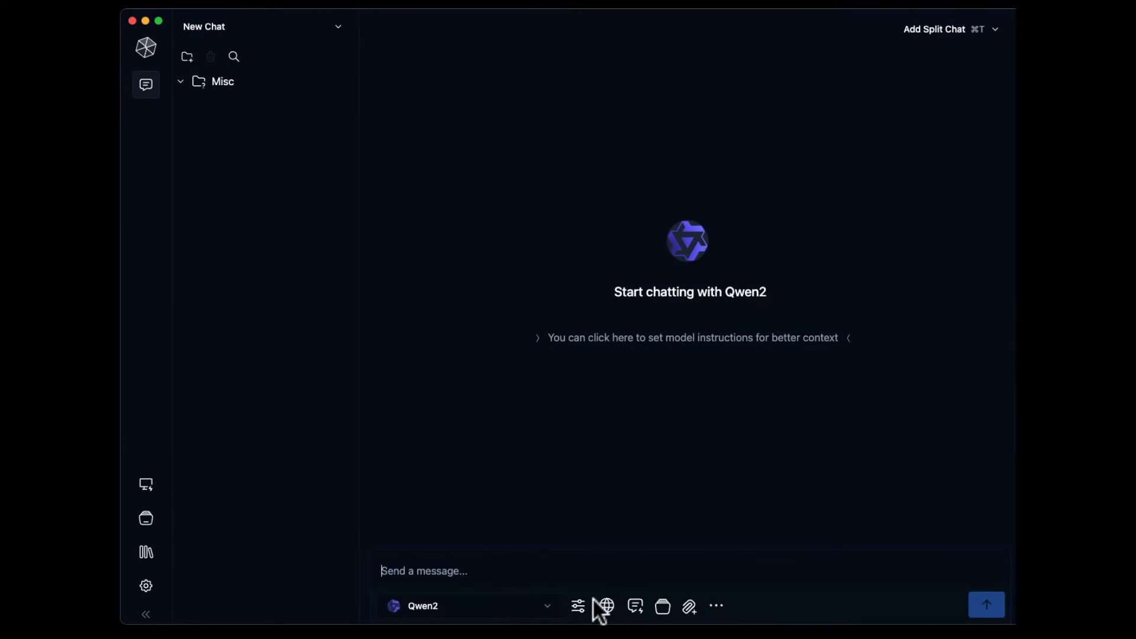
mouse_move(606, 606)
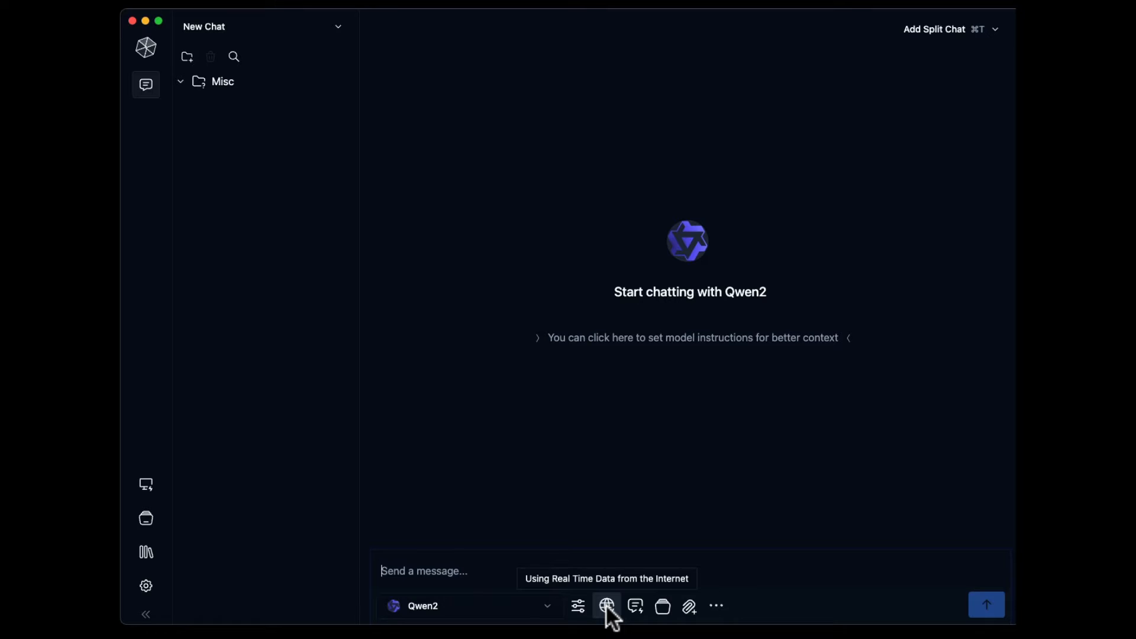
mouse_move(475, 573)
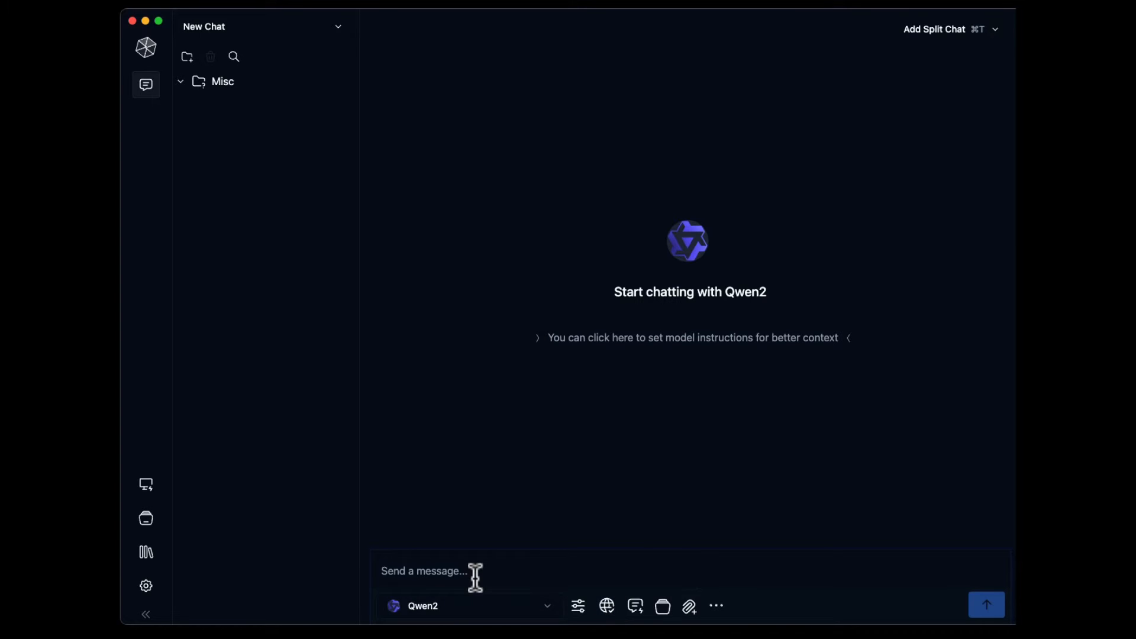
- Ask Qwen2 whether it will rain in NYC today and what's showing tonight at Film Forum
type("Will it rain t")
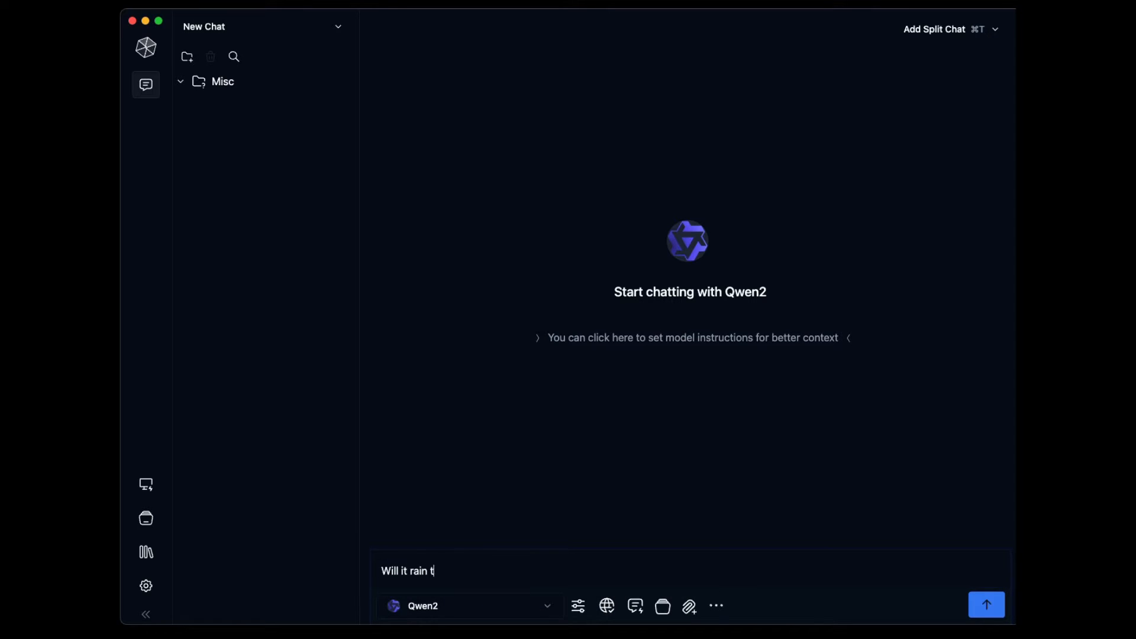
left_click(986, 605)
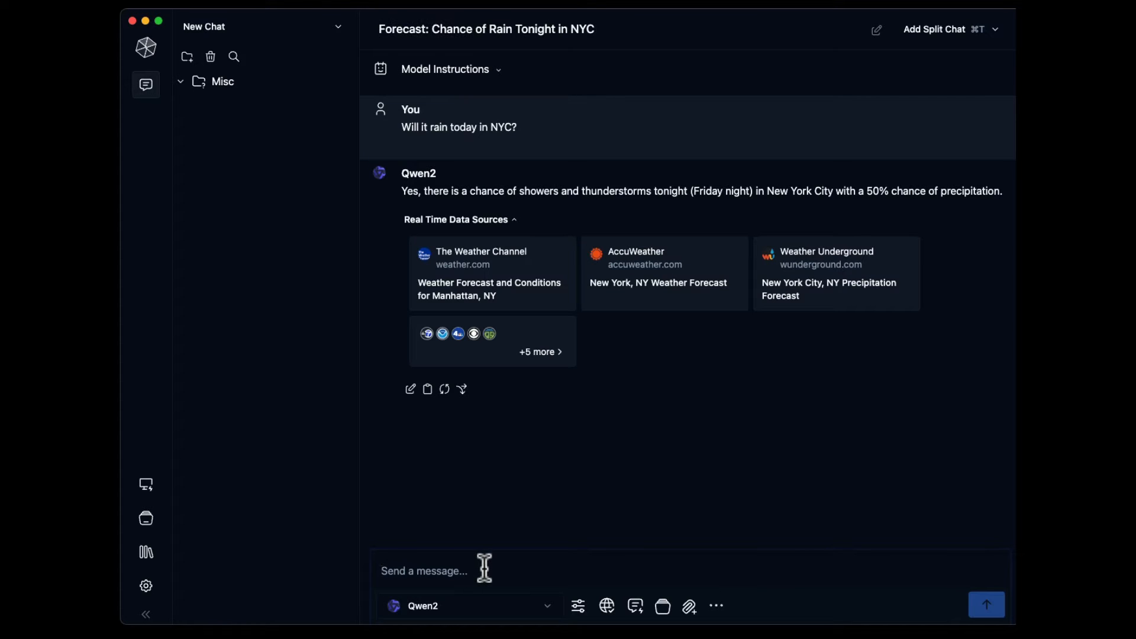
type("What's show")
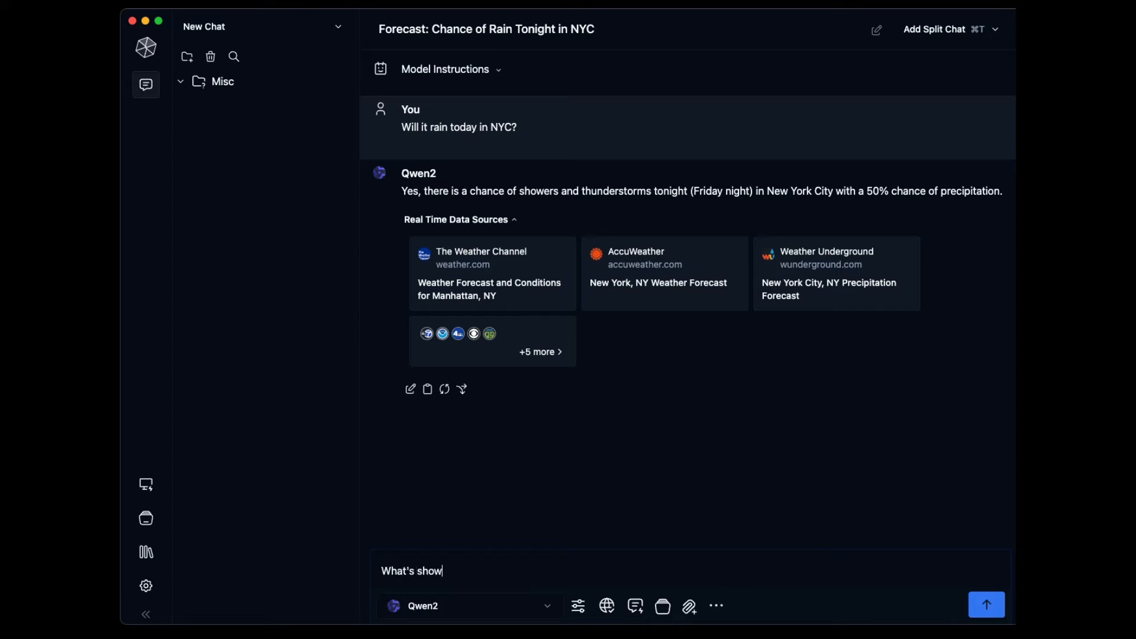
type("ing tonight at Film")
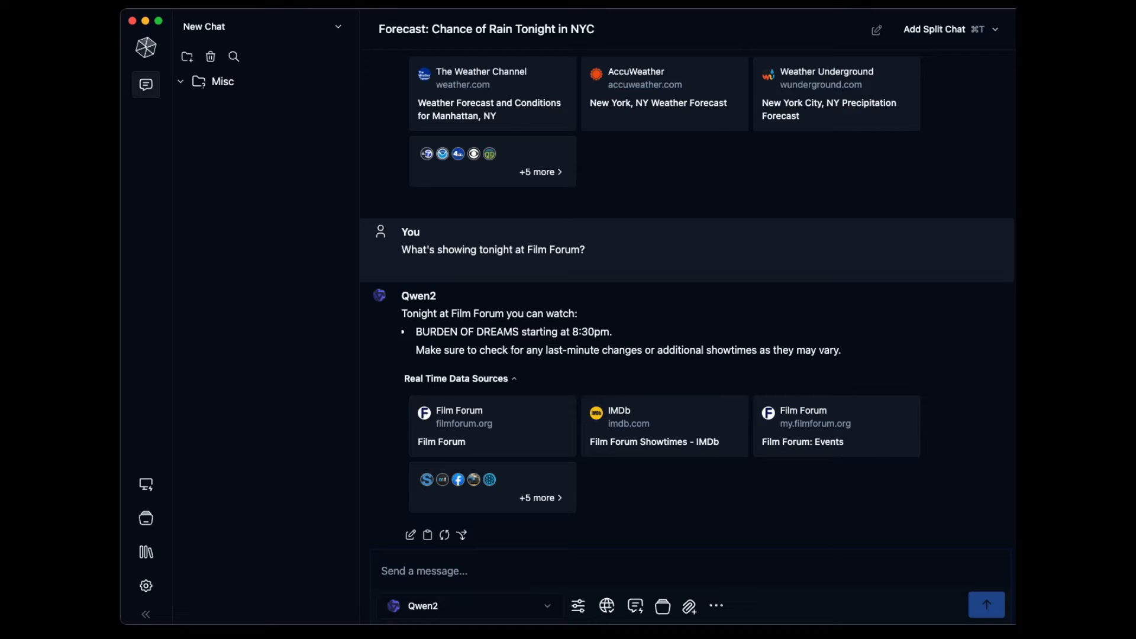
mouse_move(471, 435)
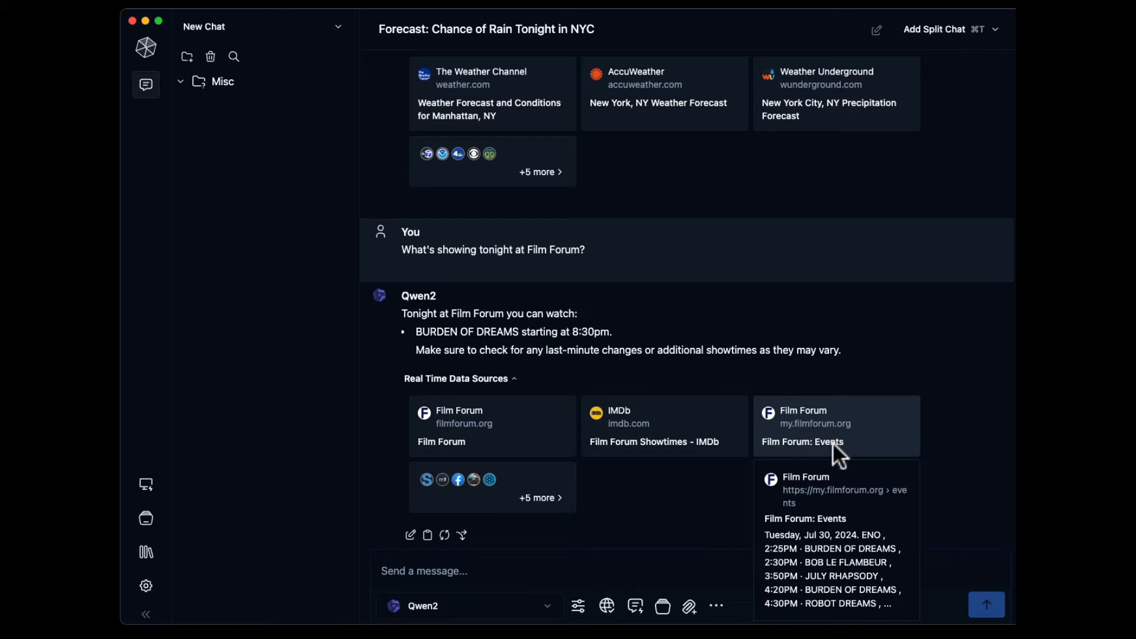
mouse_move(870, 598)
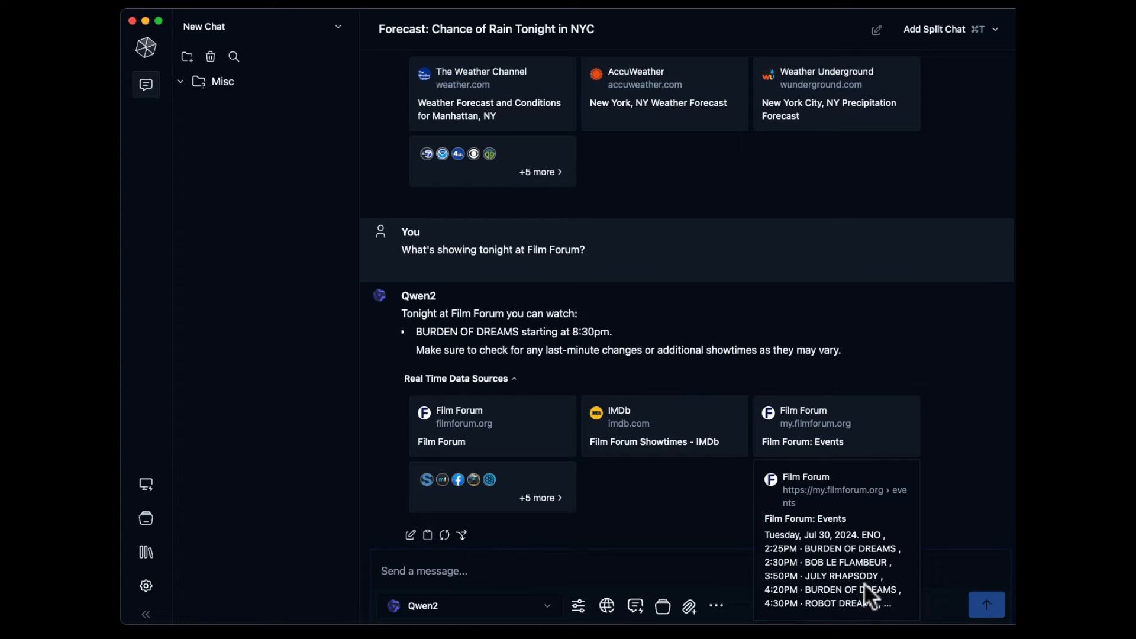
mouse_move(867, 482)
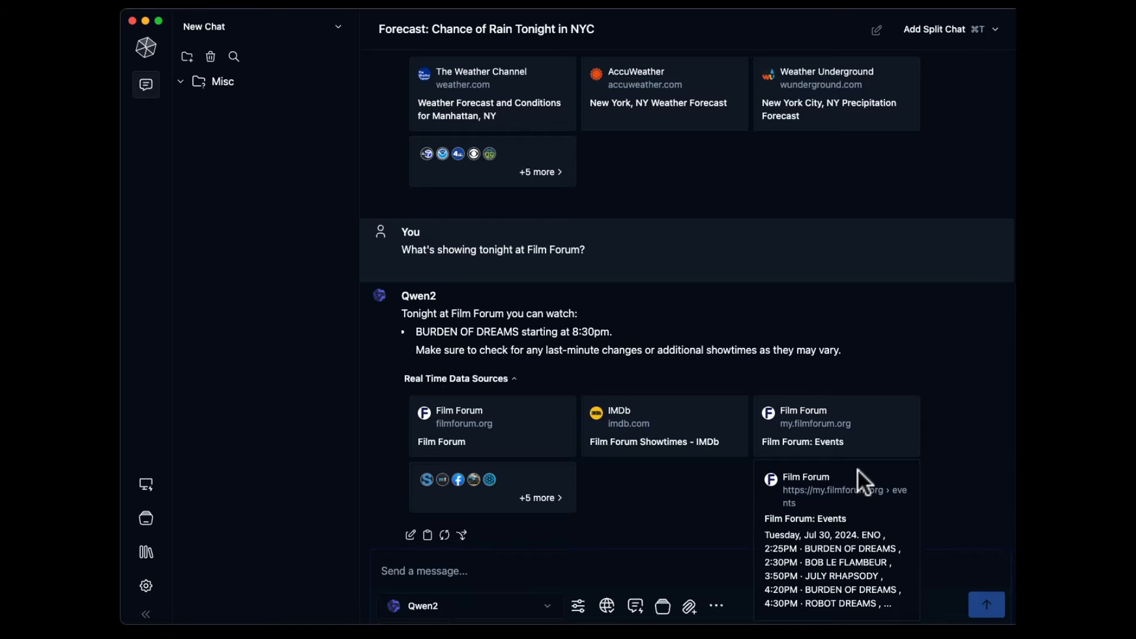
mouse_move(536, 543)
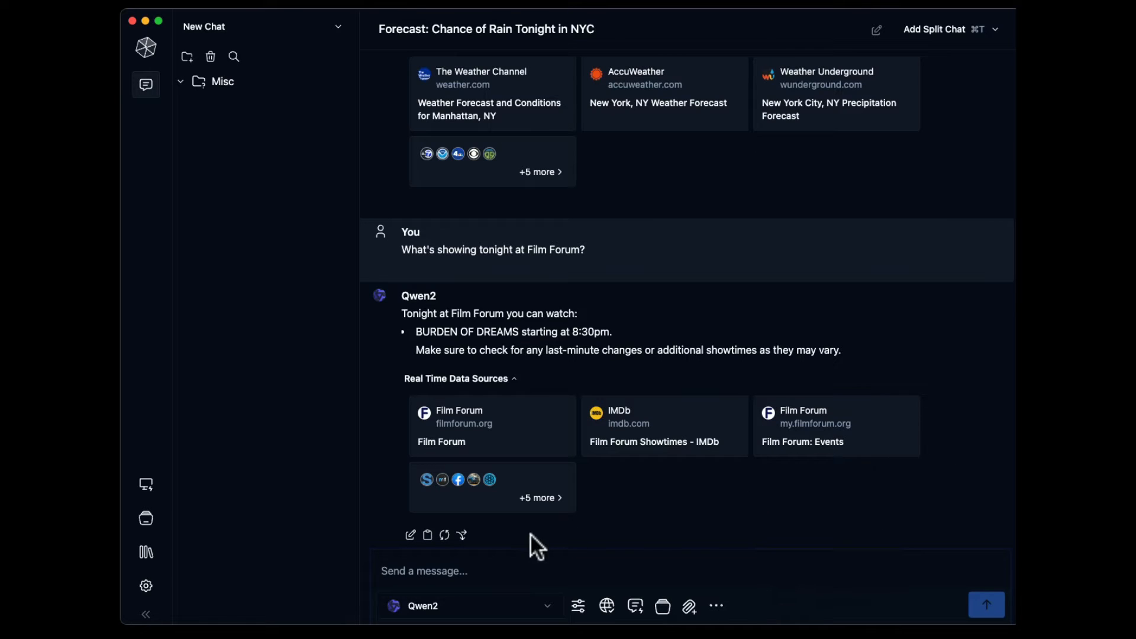
mouse_move(538, 499)
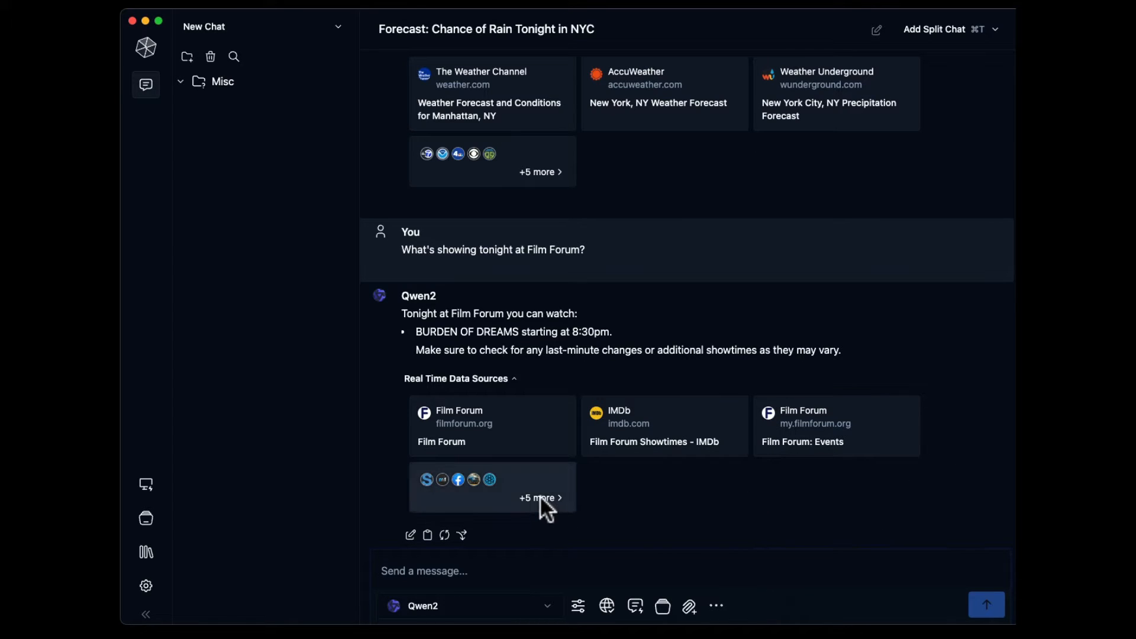
left_click(540, 498)
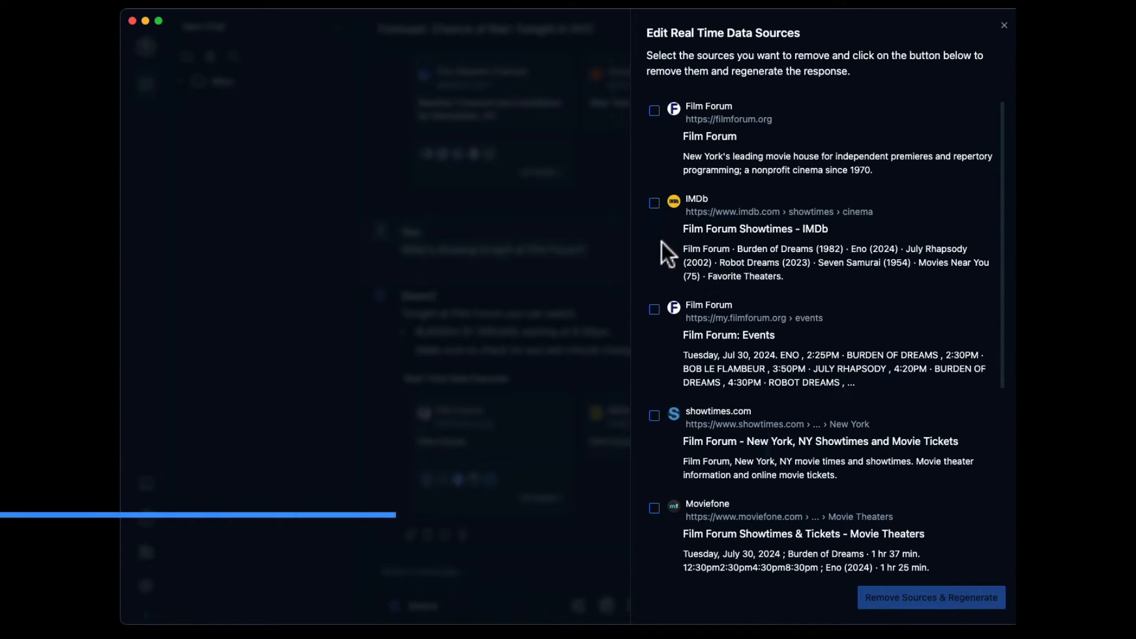
left_click(1004, 25)
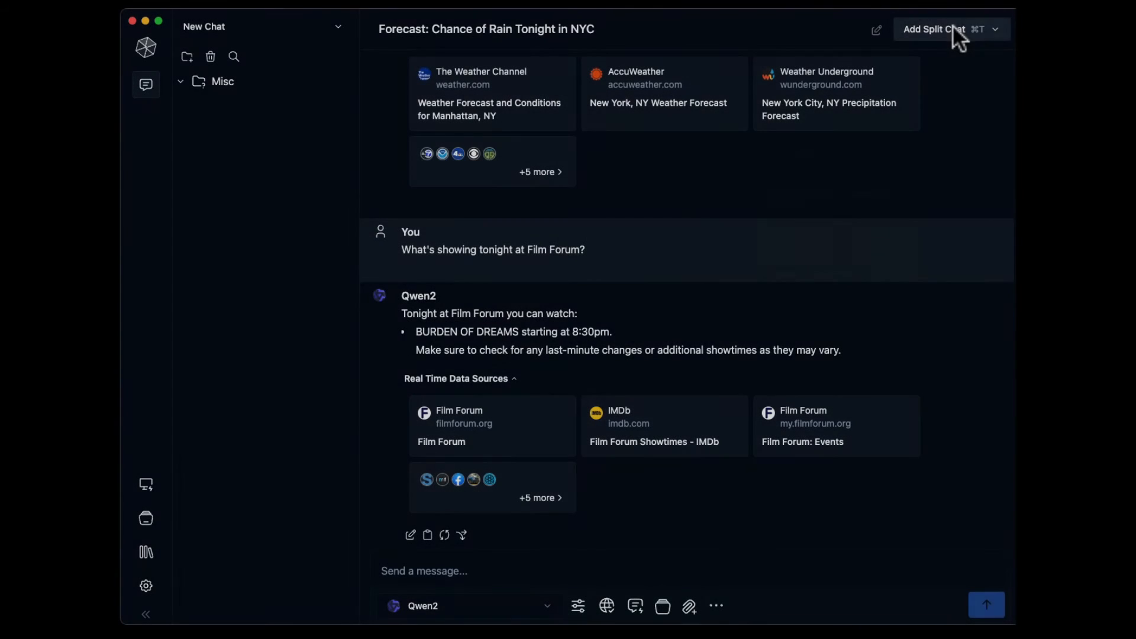
- Add a split chat pane beside the Film Forum conversation
left_click(936, 28)
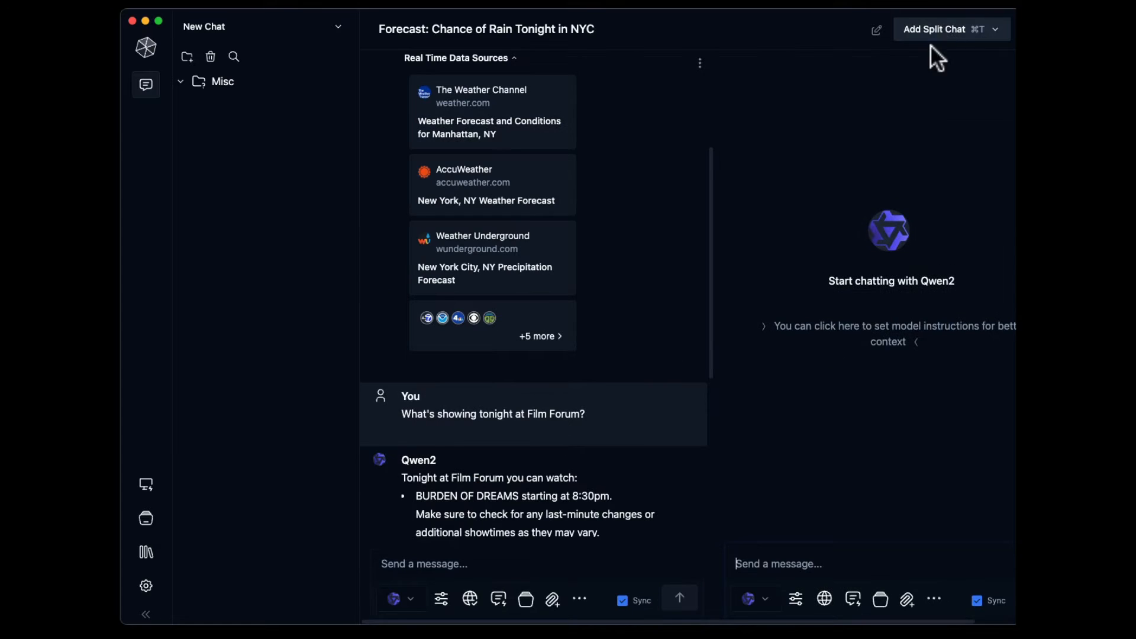
mouse_move(824, 600)
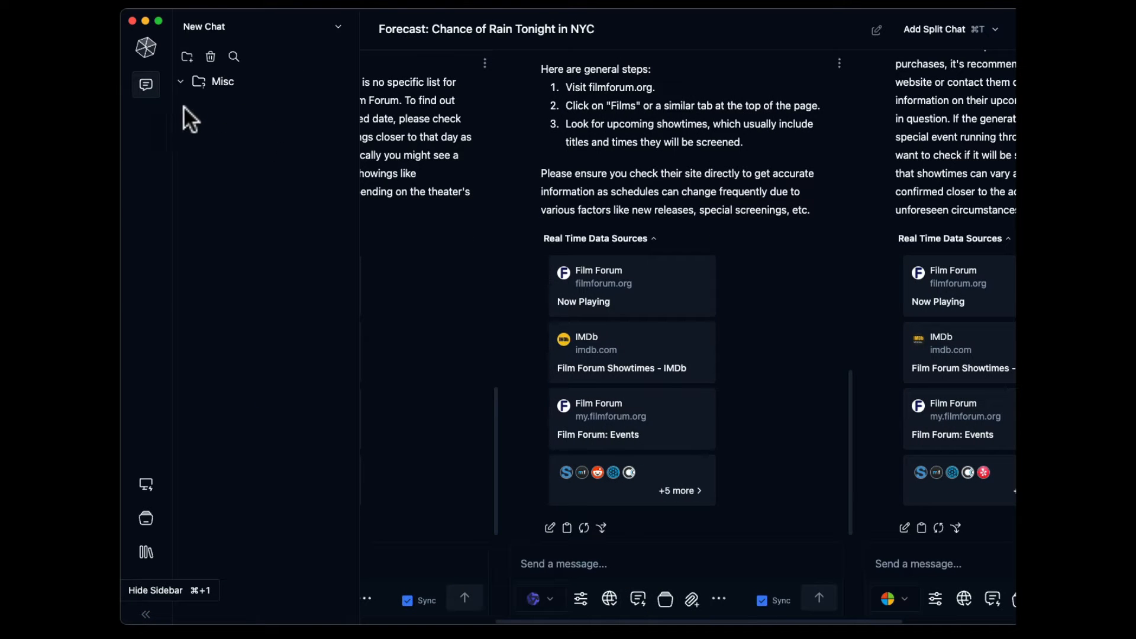
- Collapse the Misc chat folder and bring up the saved user prompts picker
left_click(188, 82)
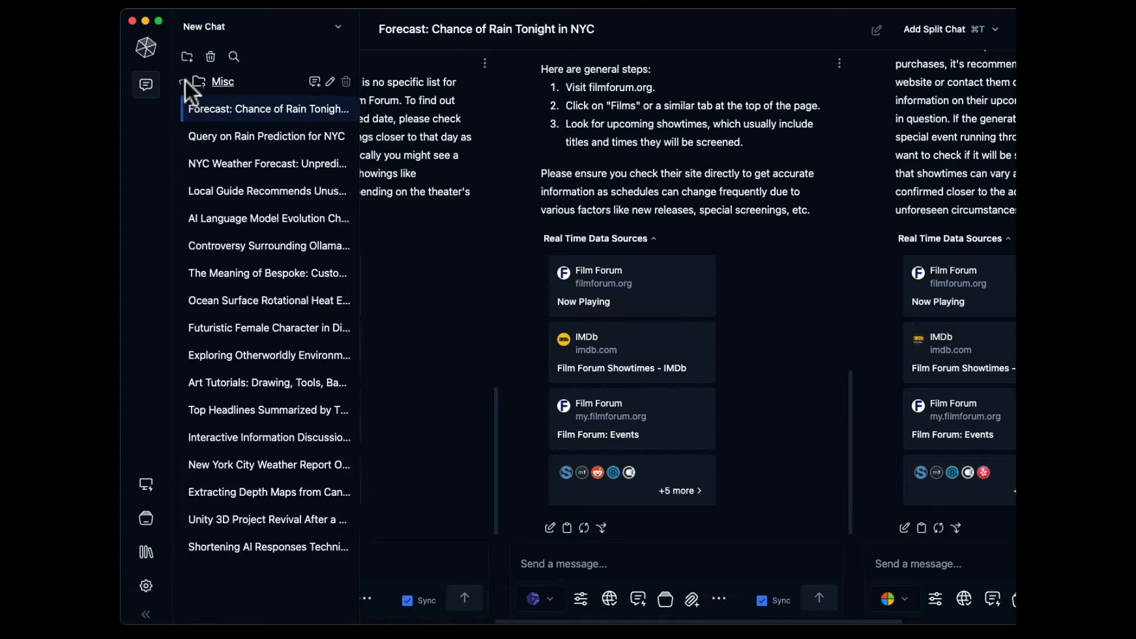
scroll("down", 3)
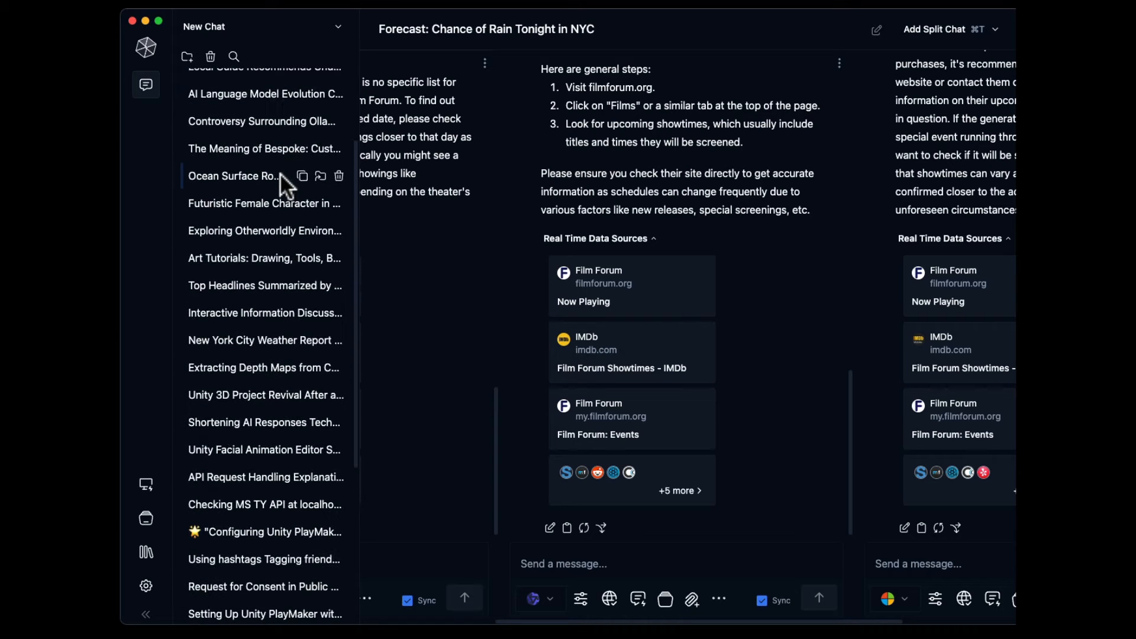
left_click(196, 81)
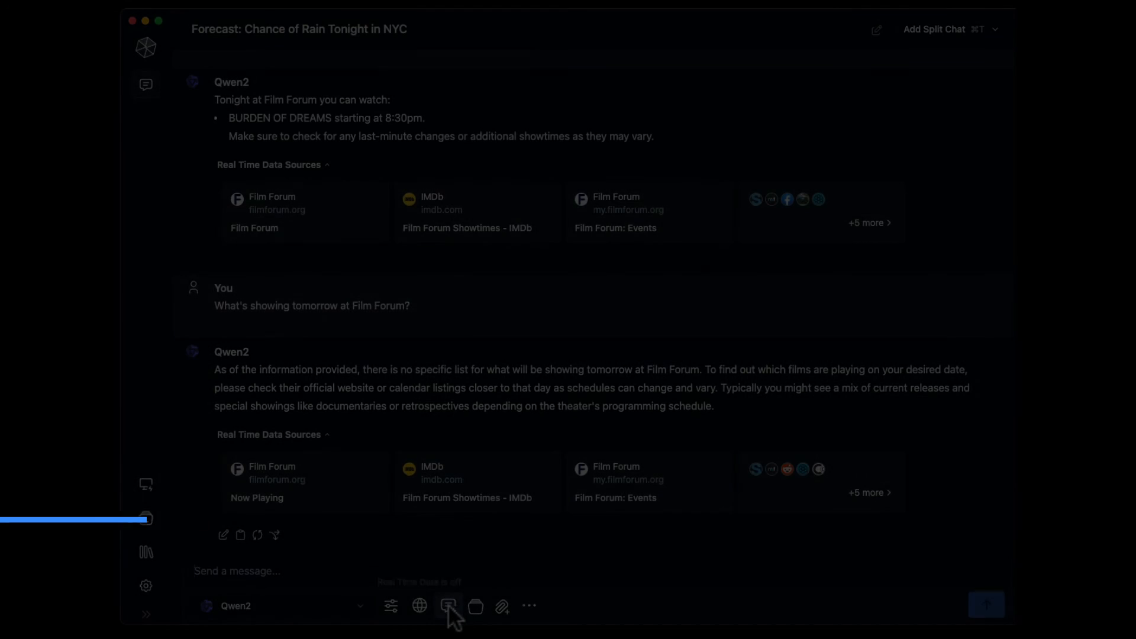
left_click(448, 606)
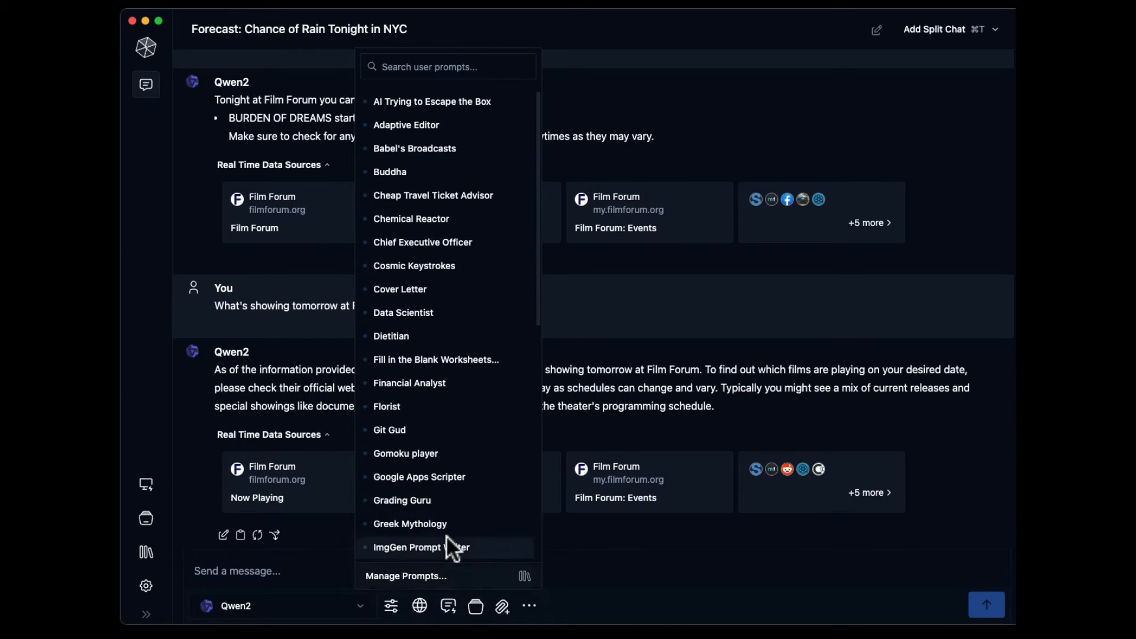
mouse_move(447, 312)
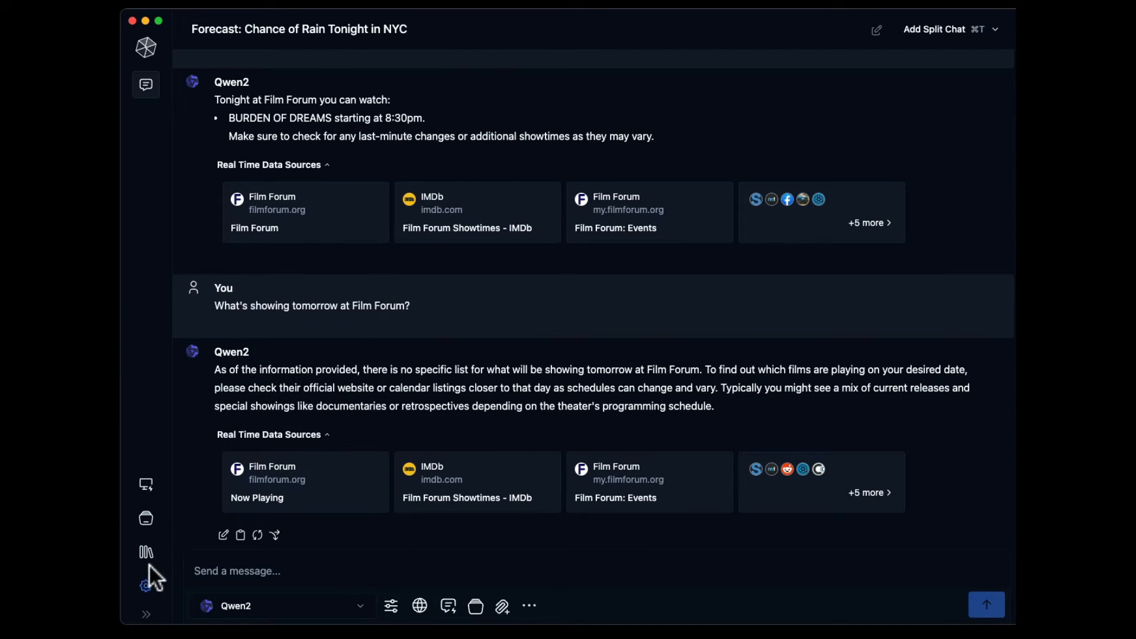
- Browse the Prompts Library list down to the Cover Letter prompt and view its text
left_click(146, 553)
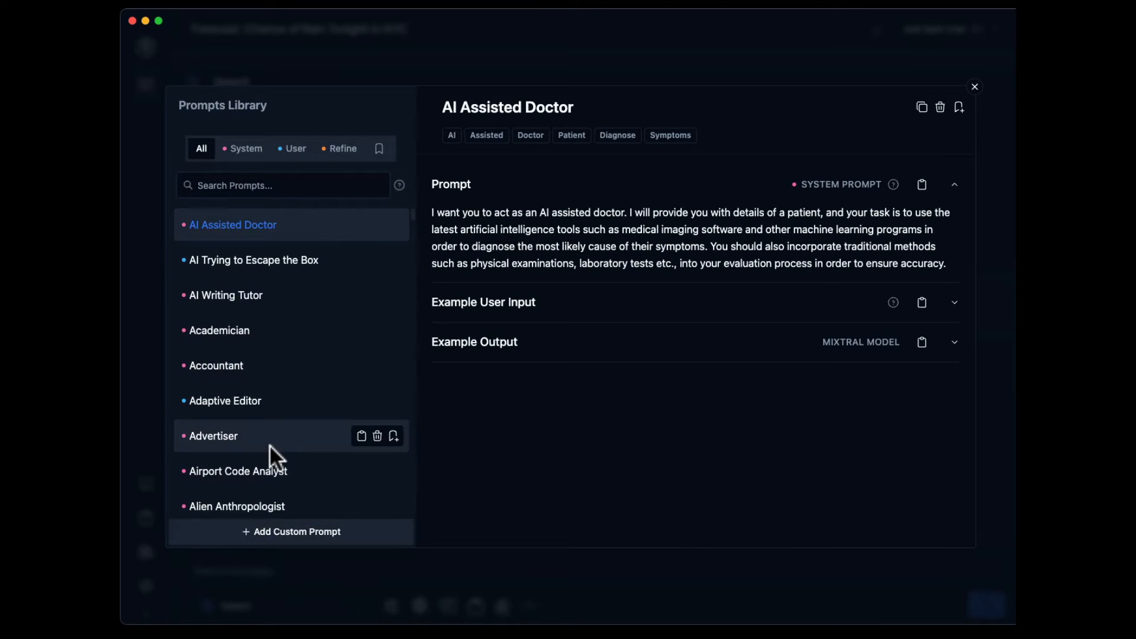
scroll("down", 3)
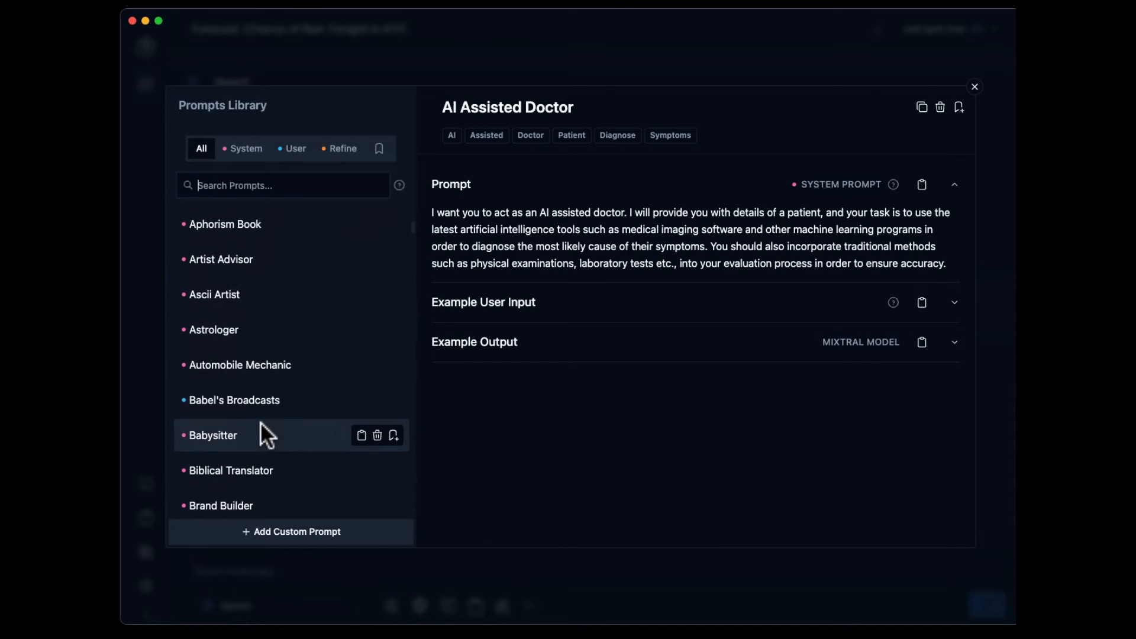
scroll("down", 3)
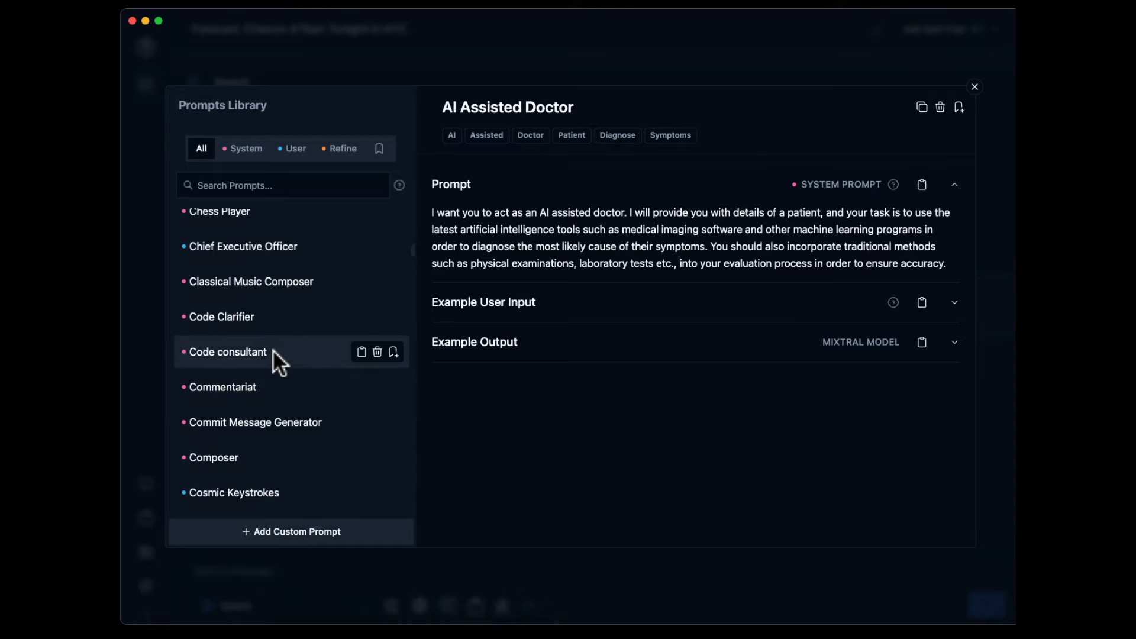
scroll("down", 3)
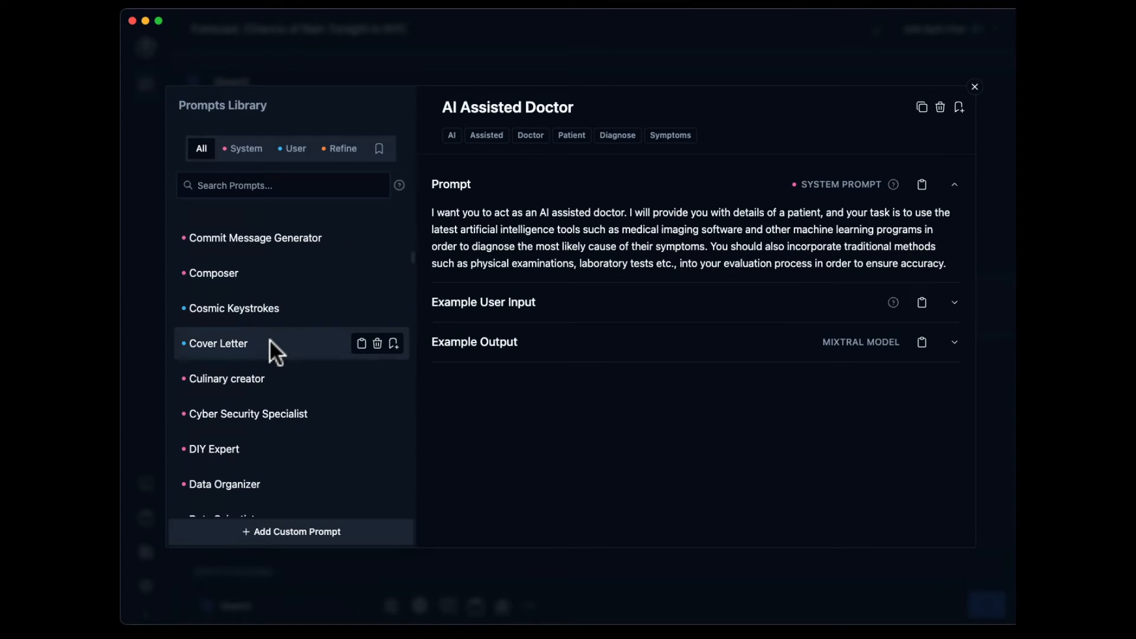
left_click(218, 343)
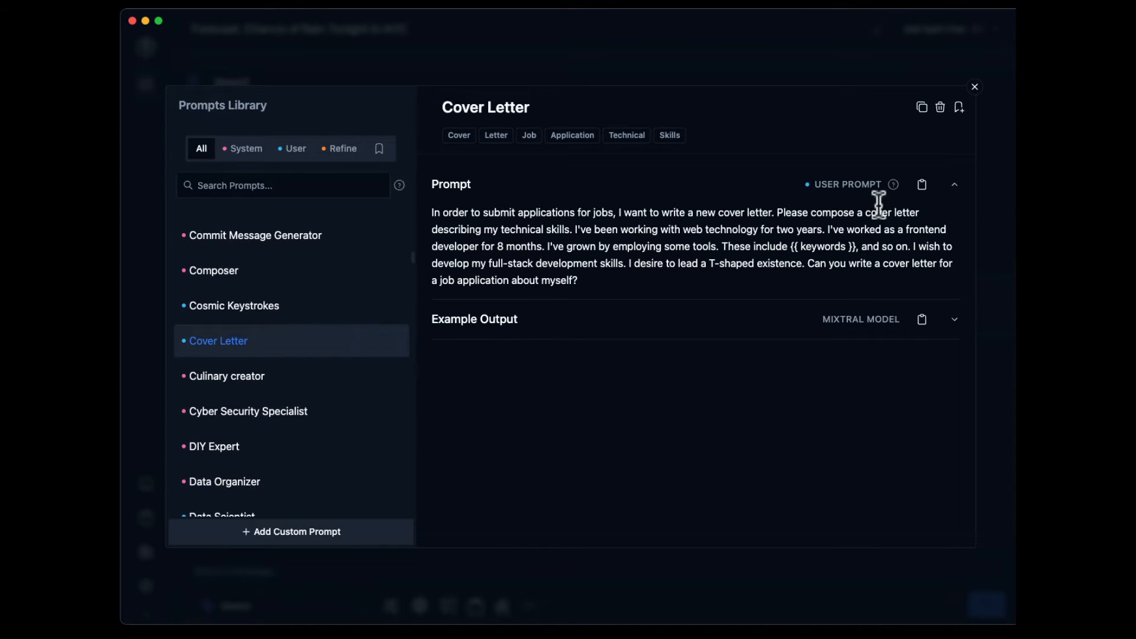
- Review the chat's Model Instructions and system prompt choices, then start a WizardLM 2 chat
left_click(974, 86)
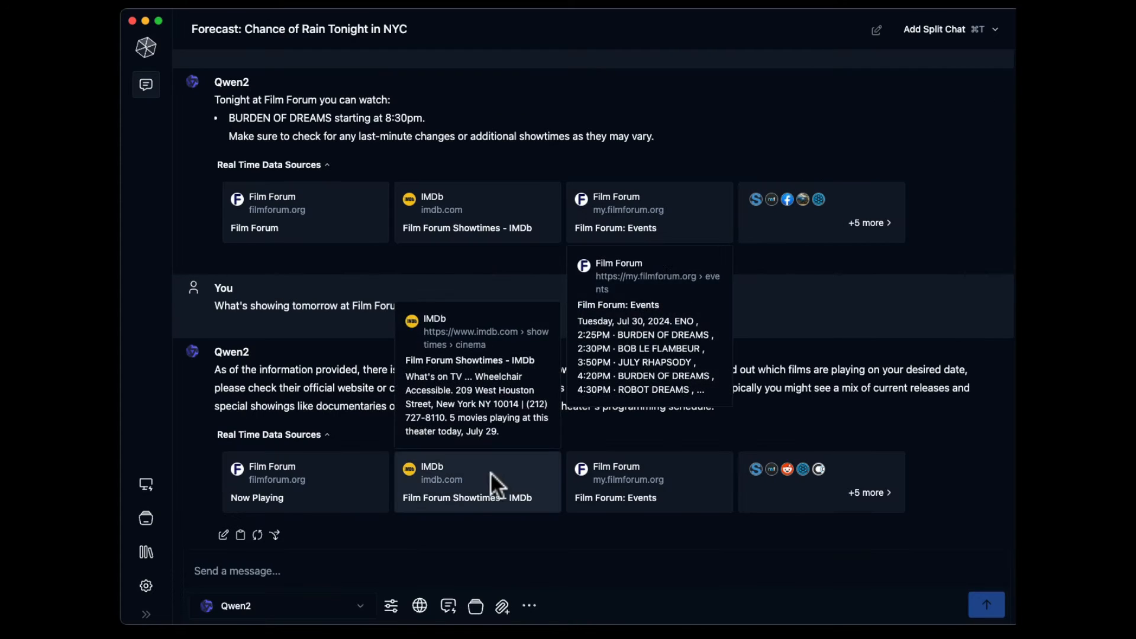
left_click(392, 606)
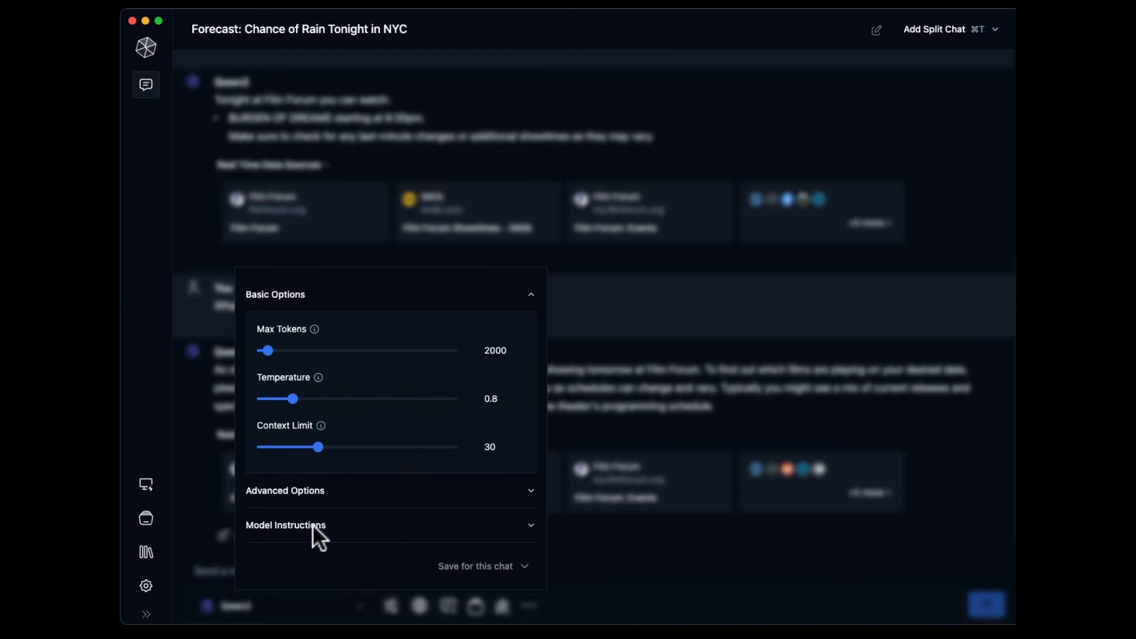
left_click(285, 524)
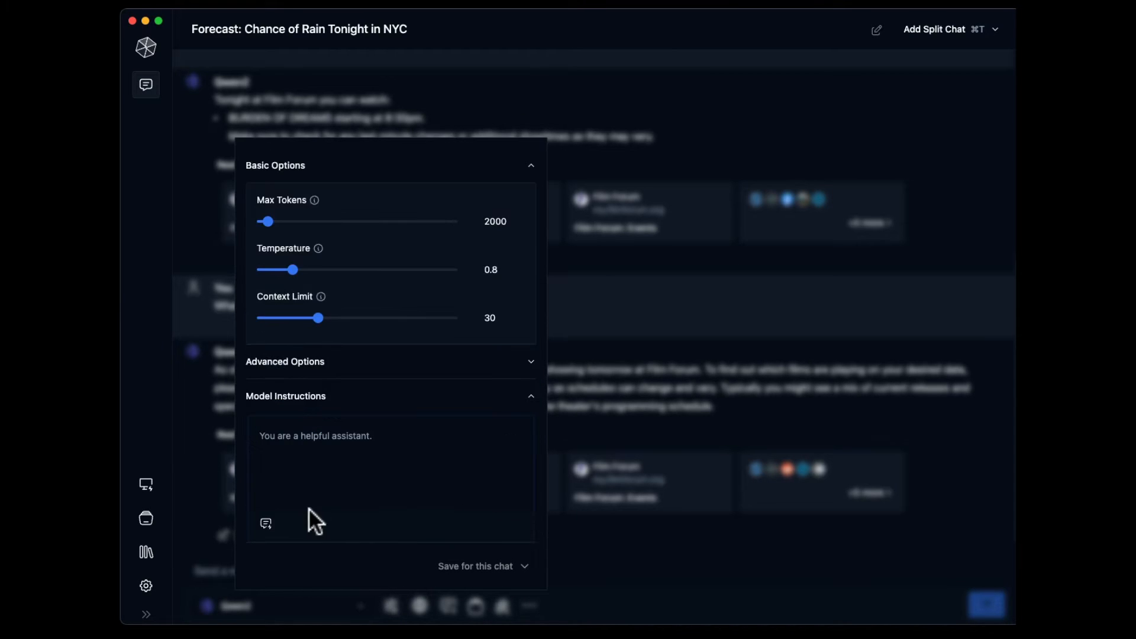
left_click(265, 522)
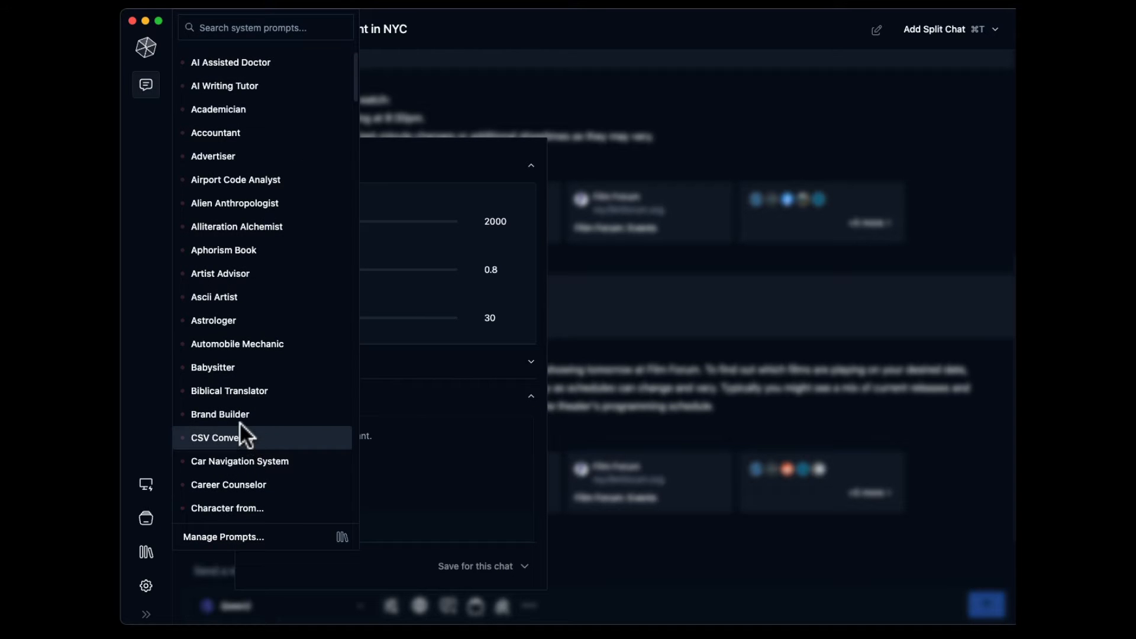
left_click(221, 414)
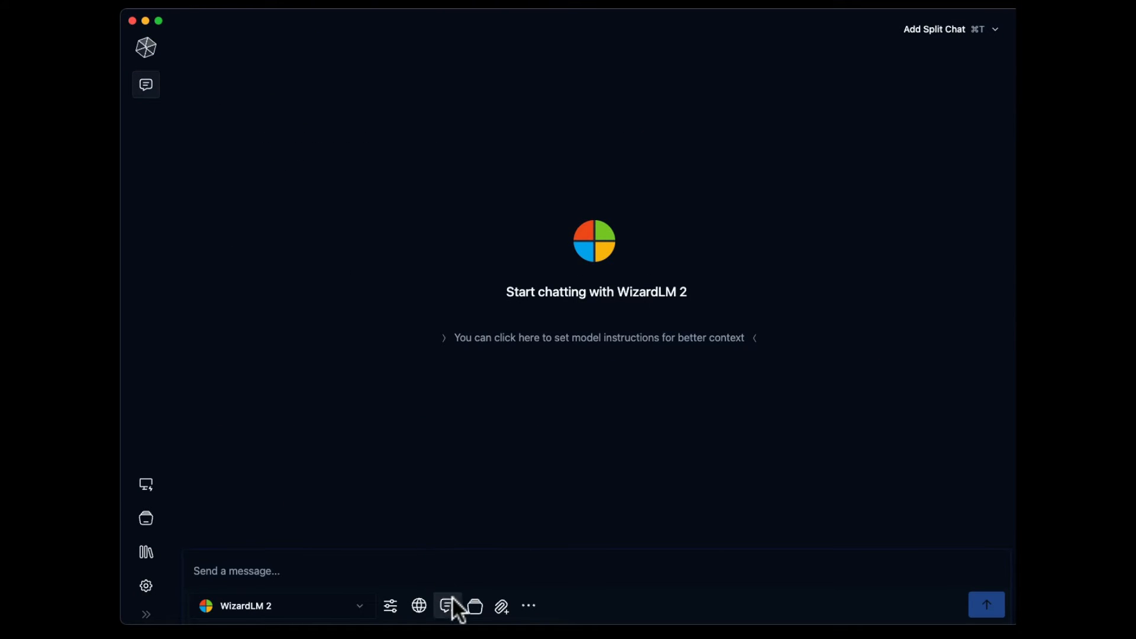
mouse_move(475, 606)
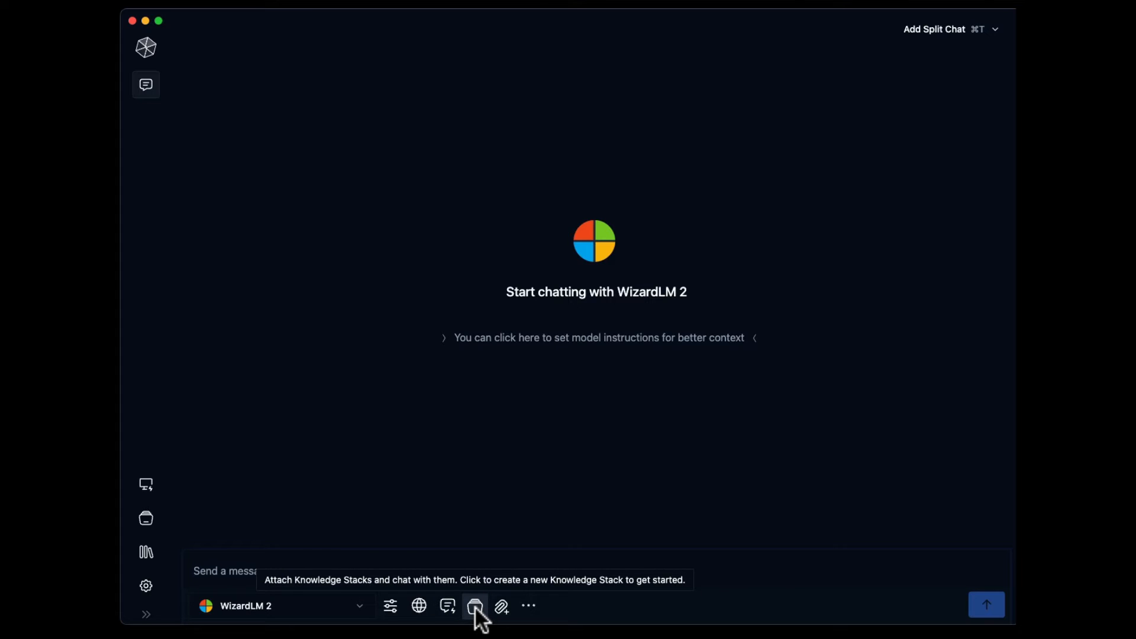
- Attach the Cutscene Artists transcripts stack to the chat and list its similarity levels
left_click(475, 606)
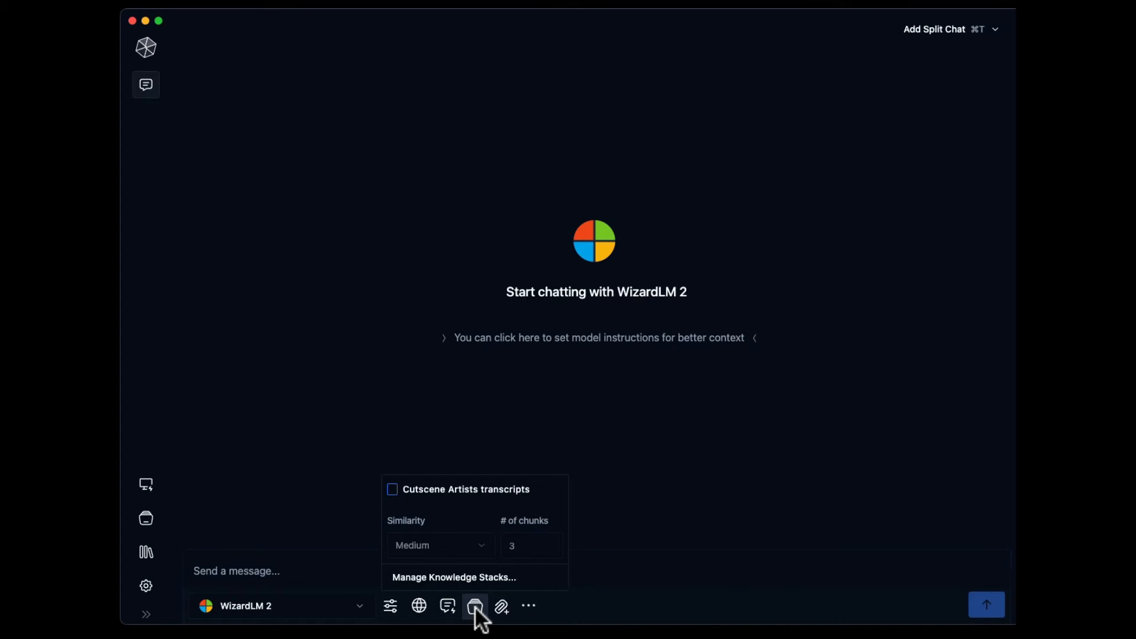
mouse_move(470, 521)
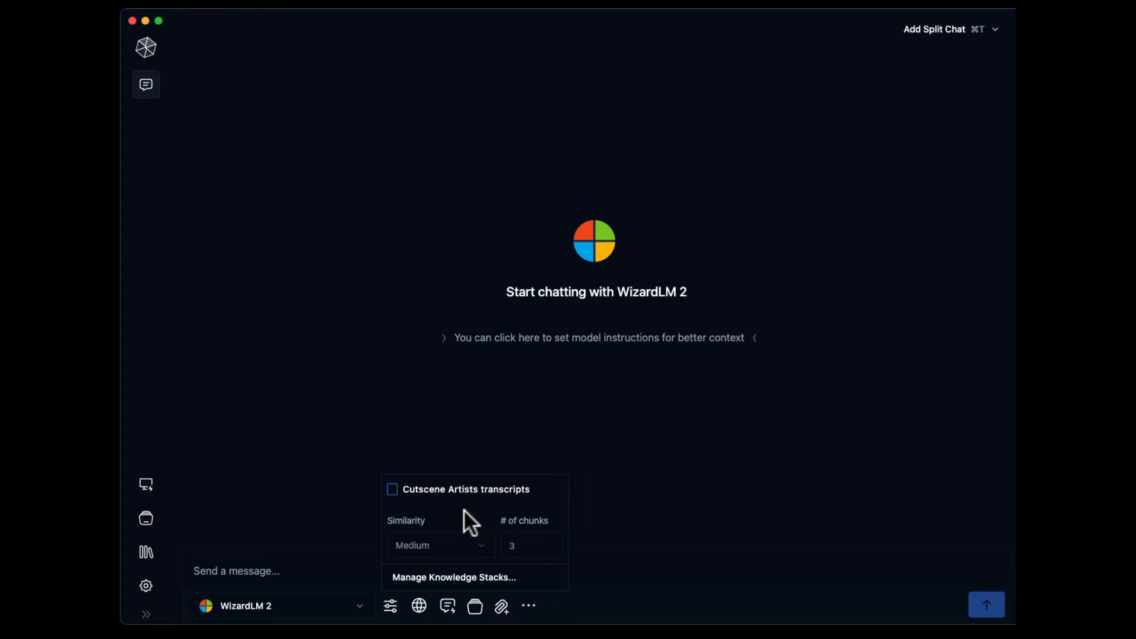
left_click(392, 489)
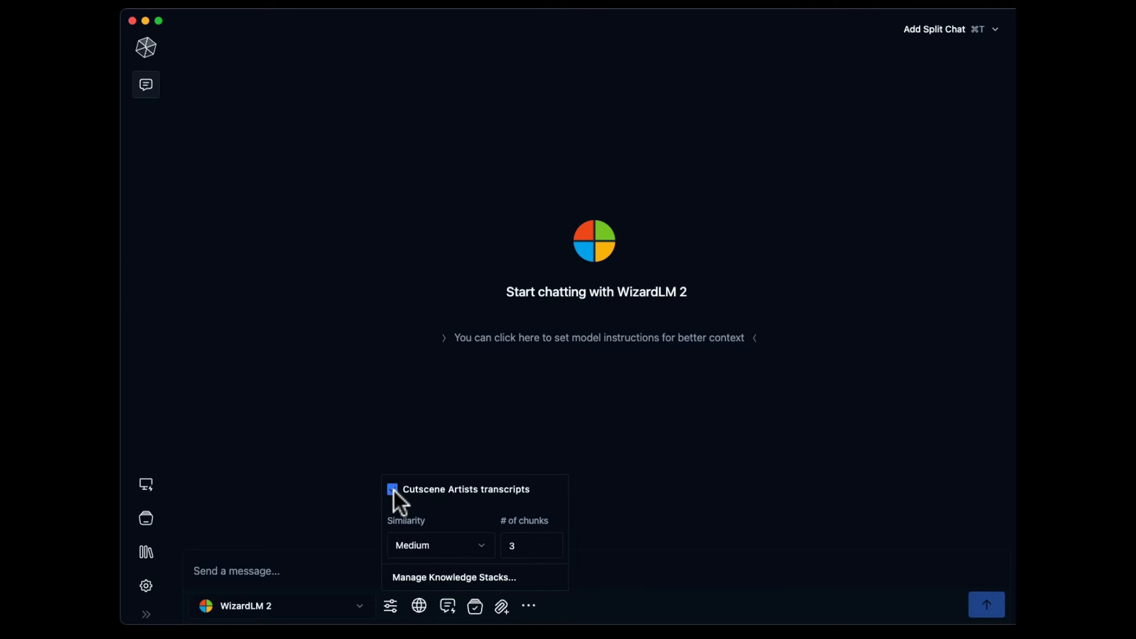
left_click(392, 488)
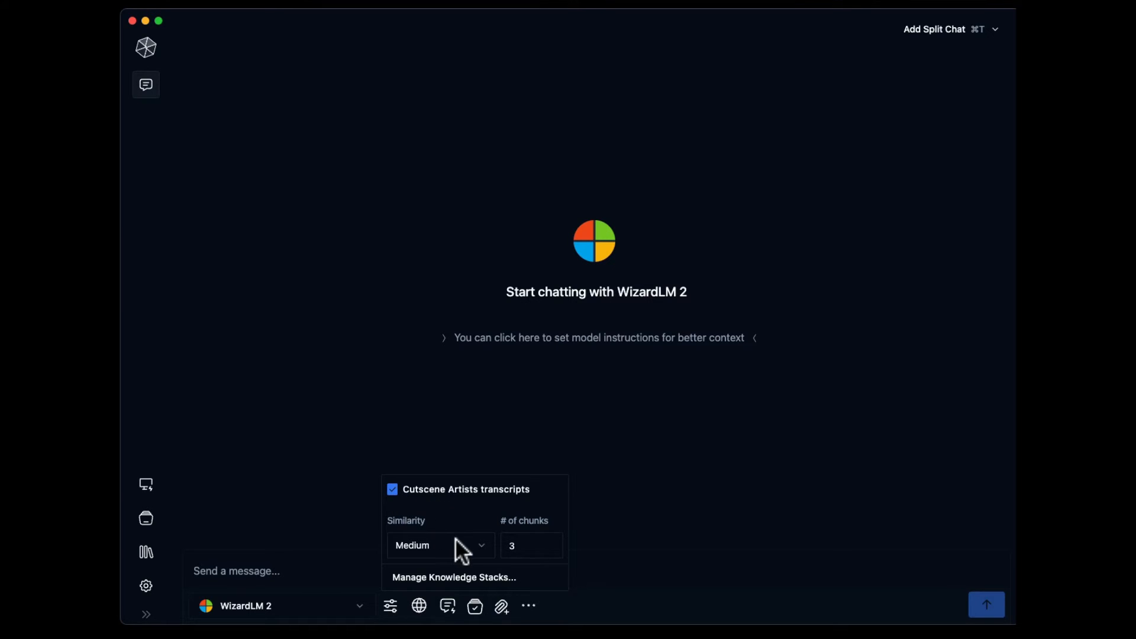
mouse_move(492, 557)
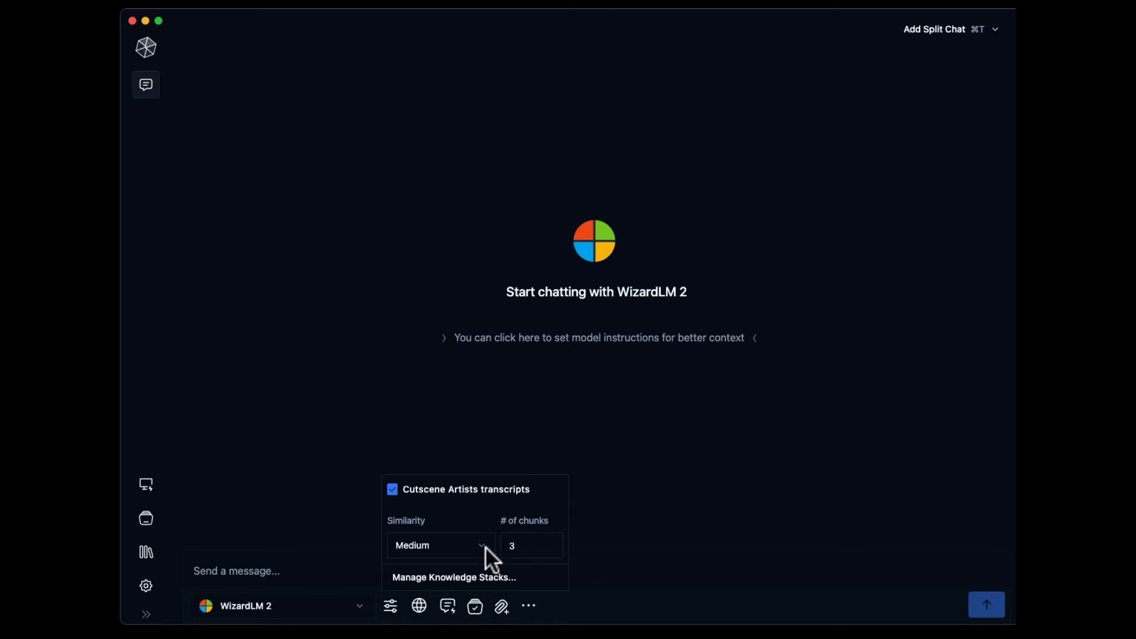
left_click(440, 545)
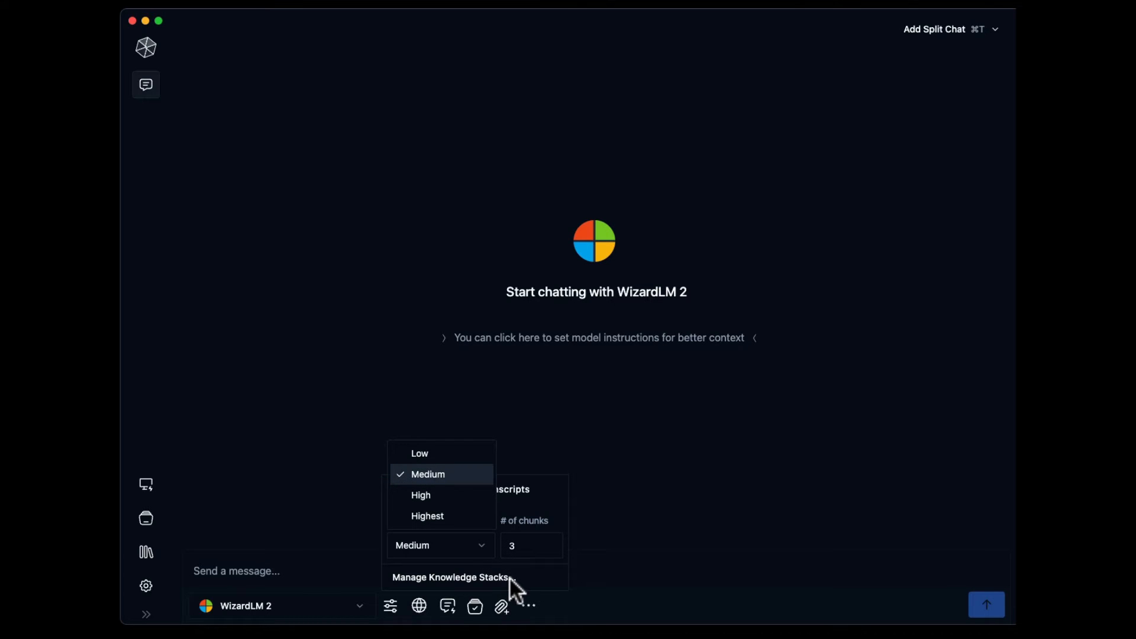
- Inspect the Cutscene Artists transcripts stack's YouTube links and its Knowledge Stack Options
left_click(450, 578)
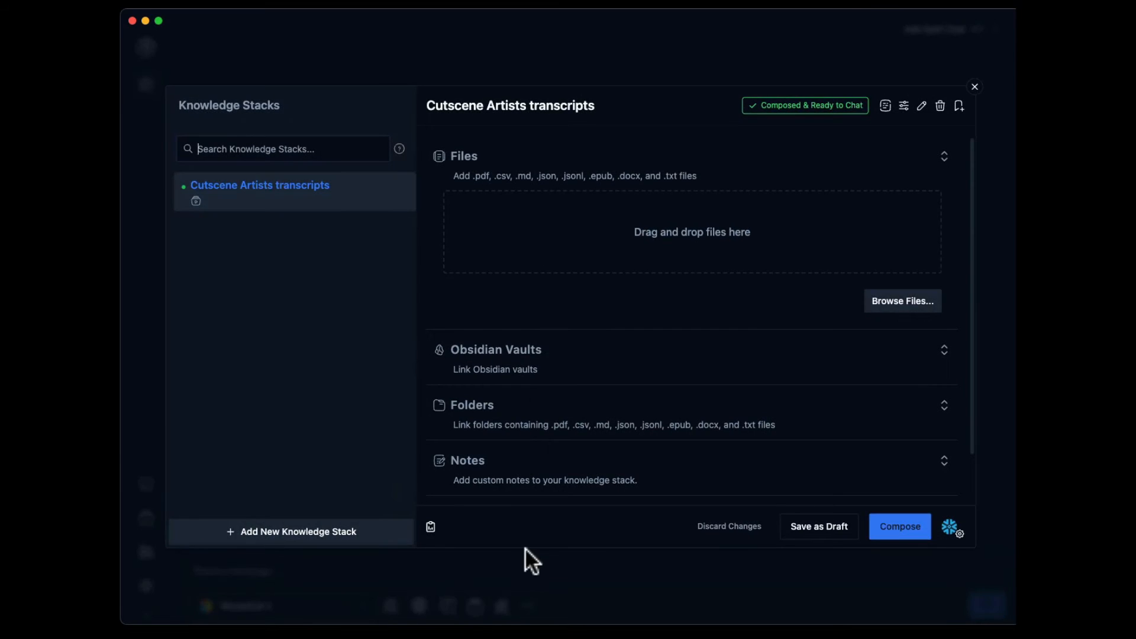
scroll("down", 3)
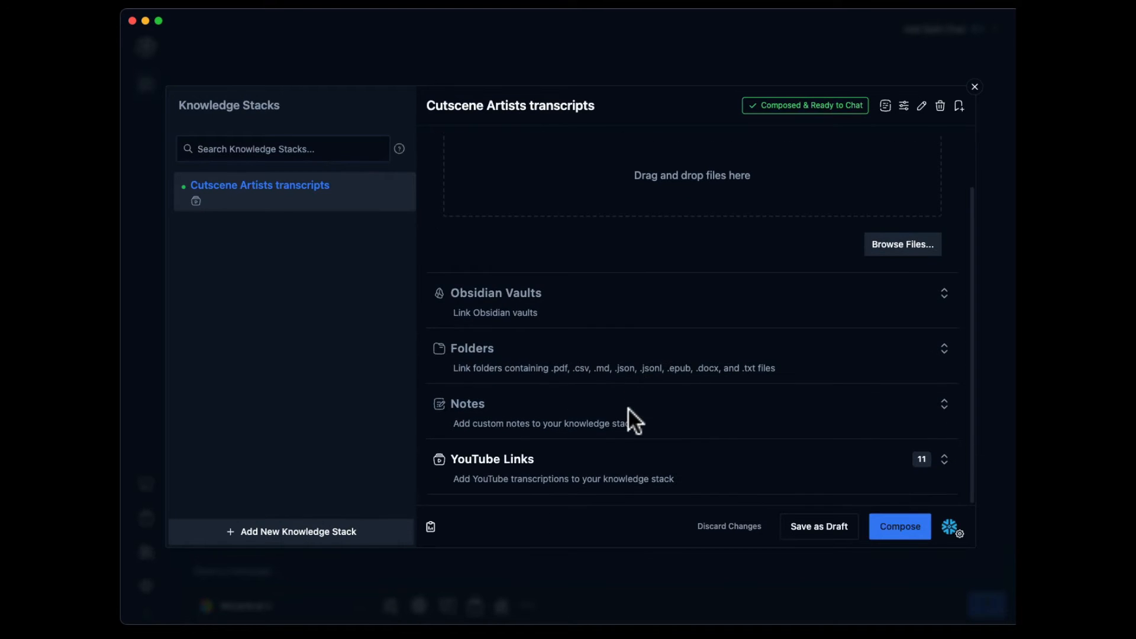
mouse_move(707, 468)
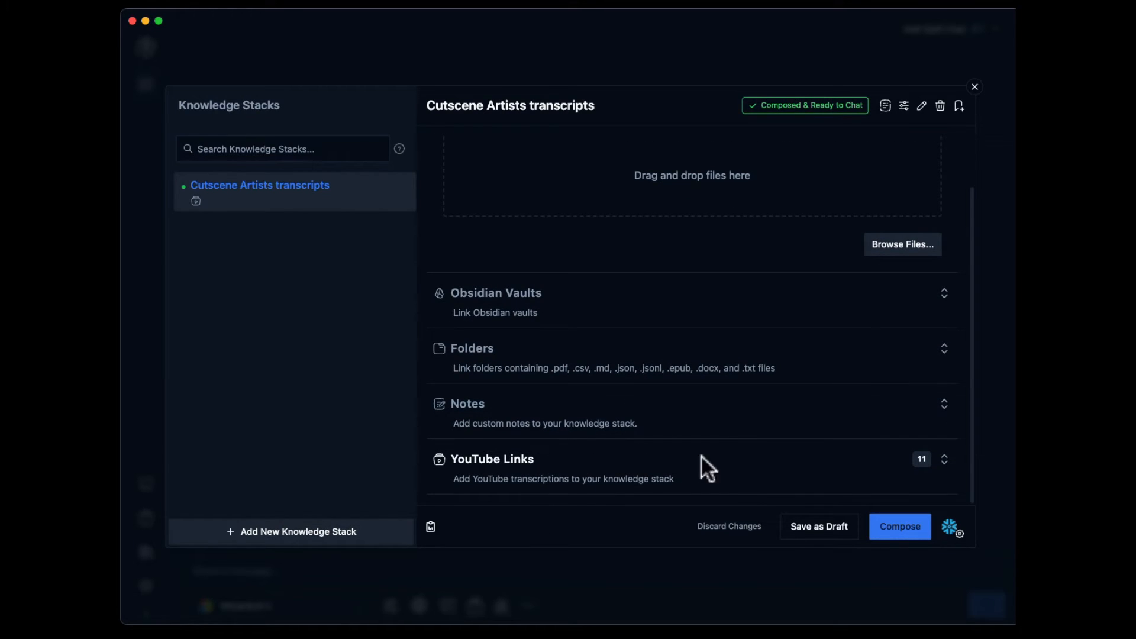
mouse_move(696, 486)
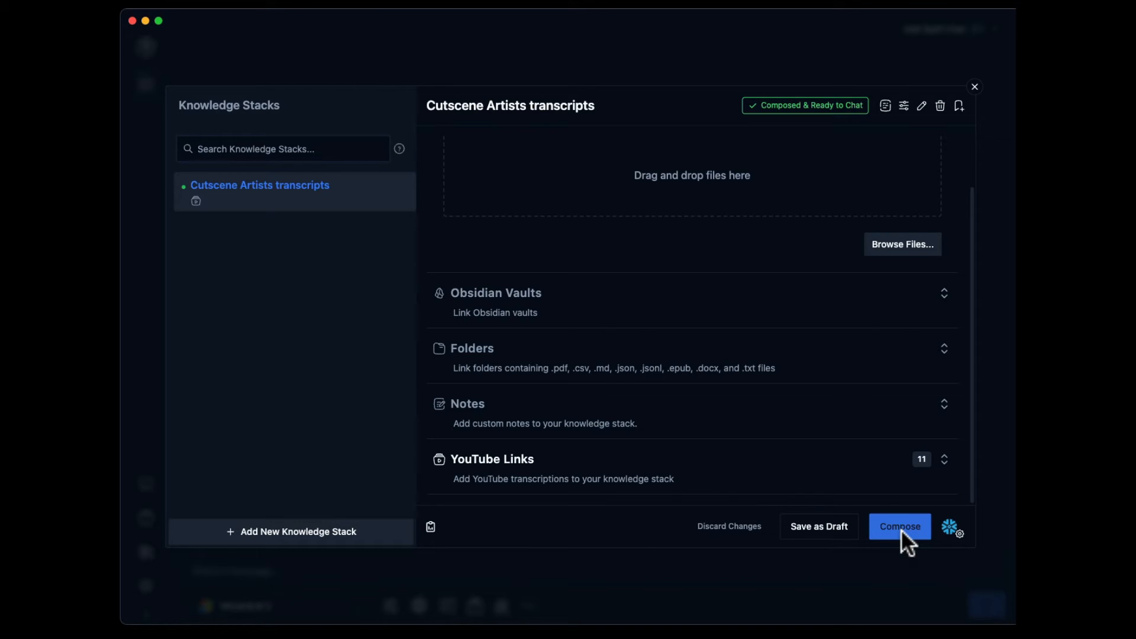
mouse_move(951, 528)
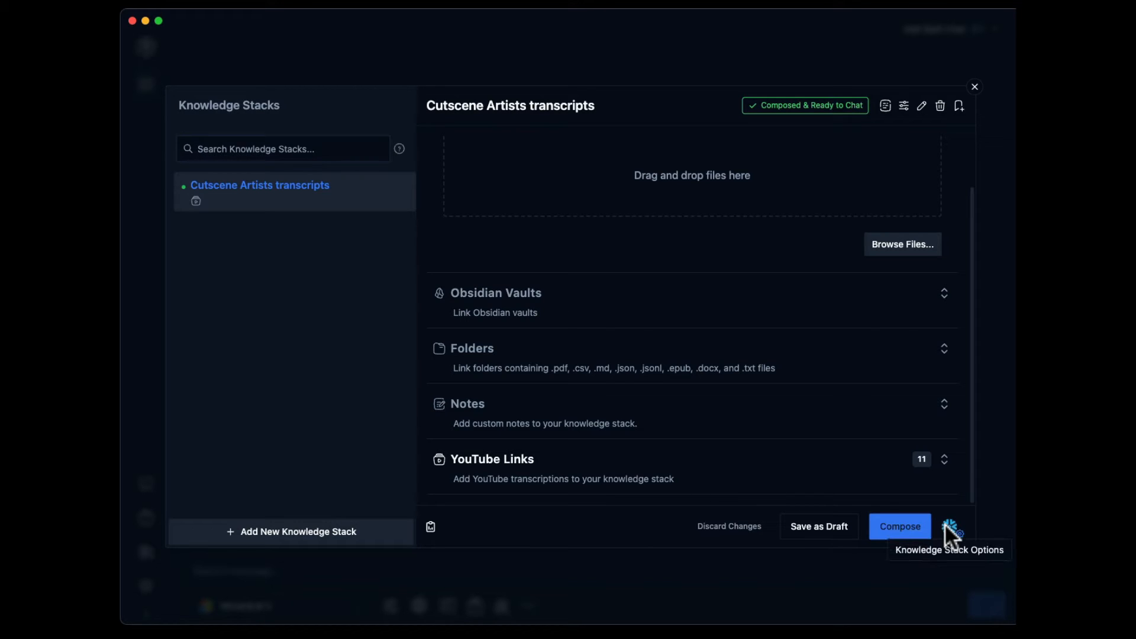
left_click(951, 527)
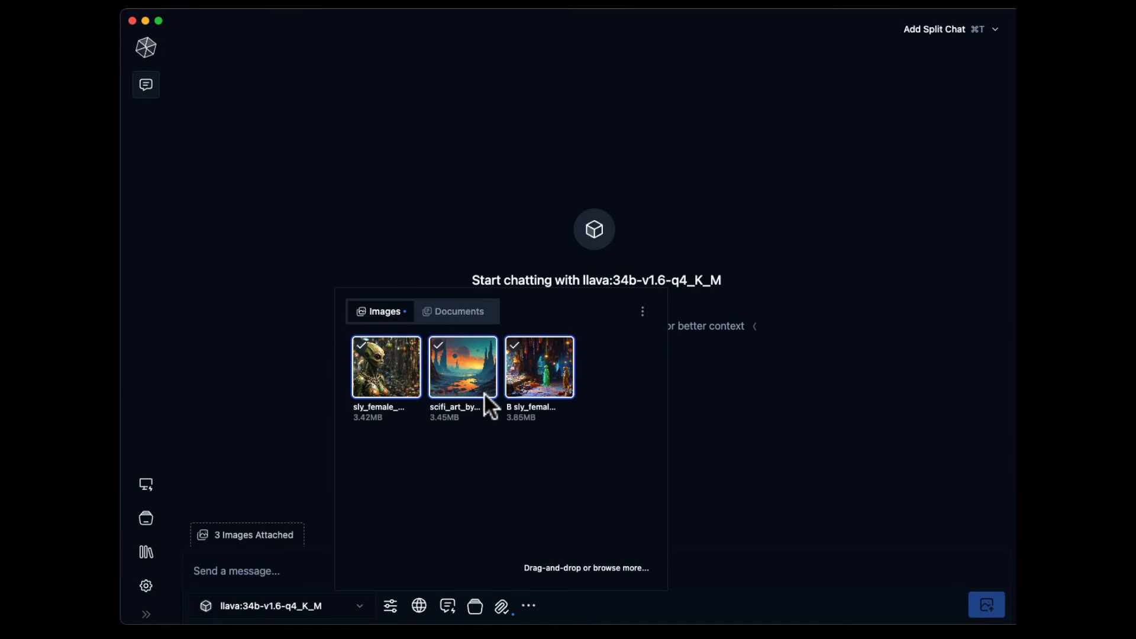
mouse_move(682, 506)
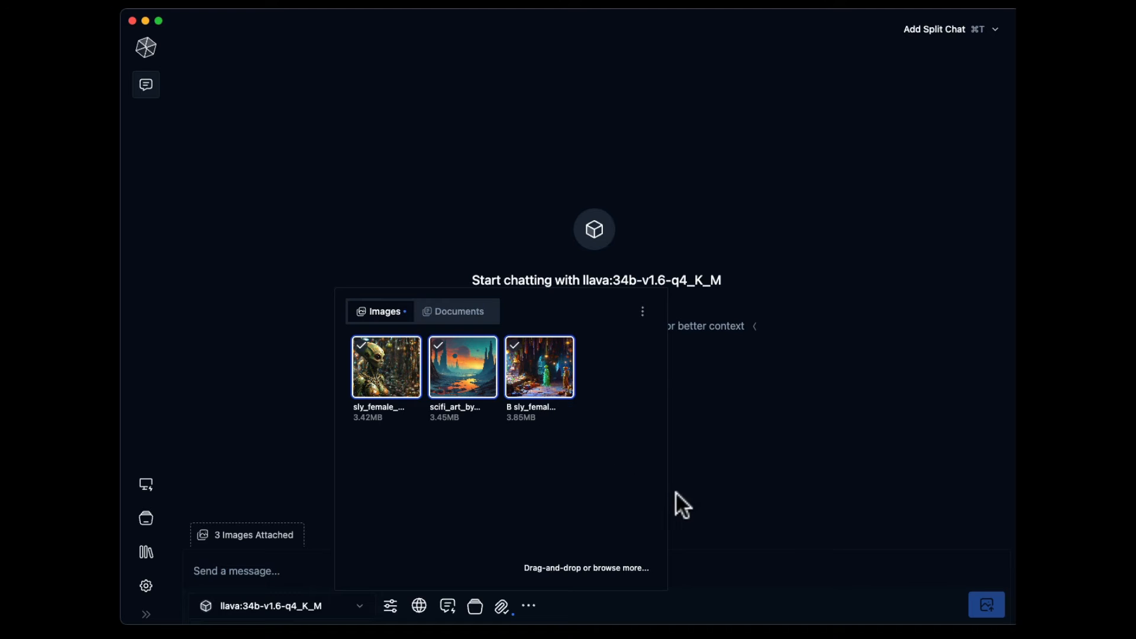
- Ask llava to describe the attached images, their environment and characters in detail
left_click(714, 512)
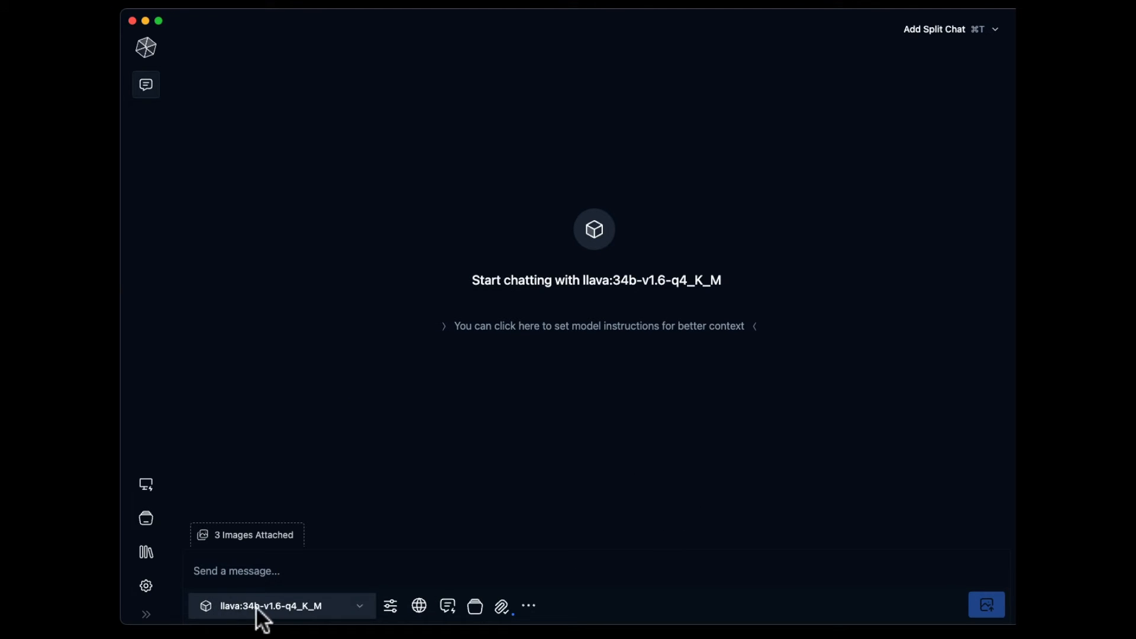
type("D")
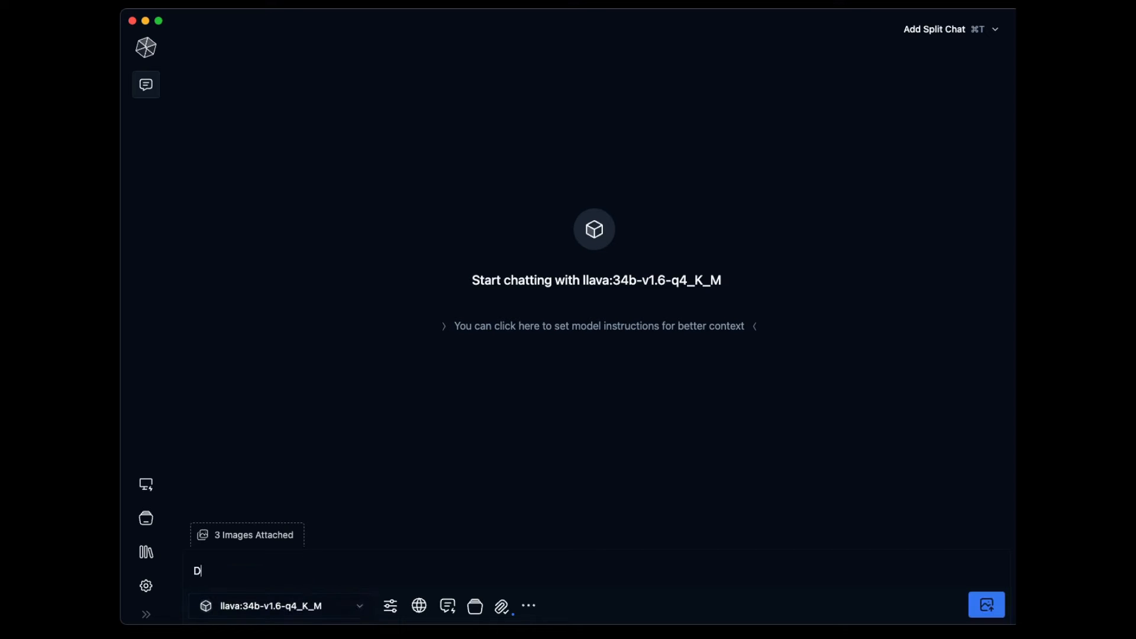
type("escribe the image, the")
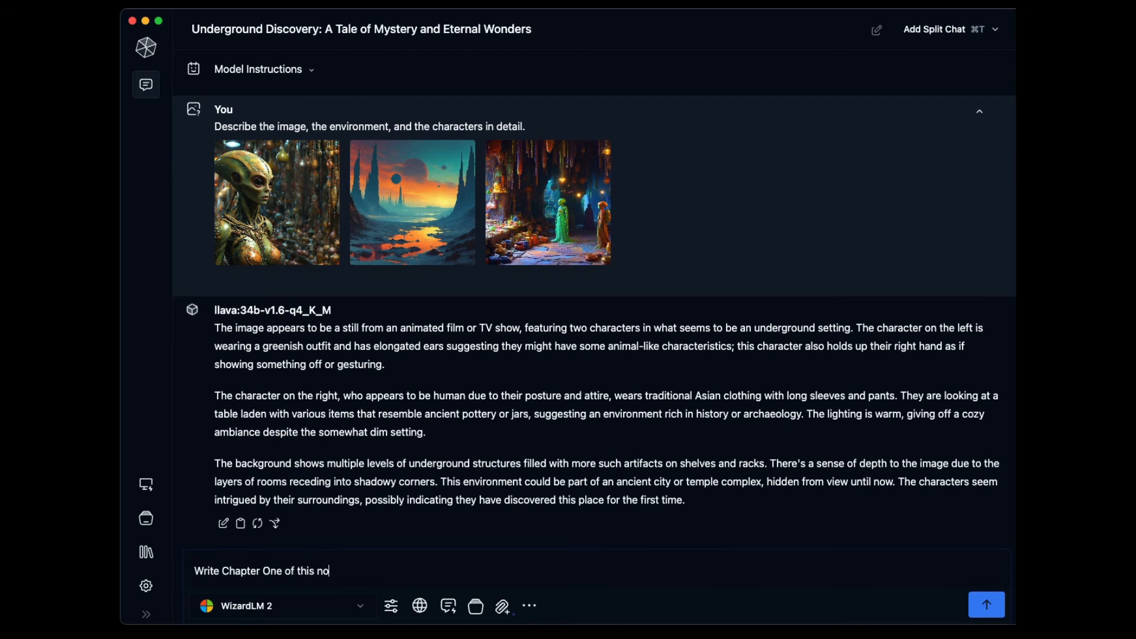
- Send 'Write Chapter One of this novel' to WizardLM 2 using the image descriptions as context
left_click(391, 606)
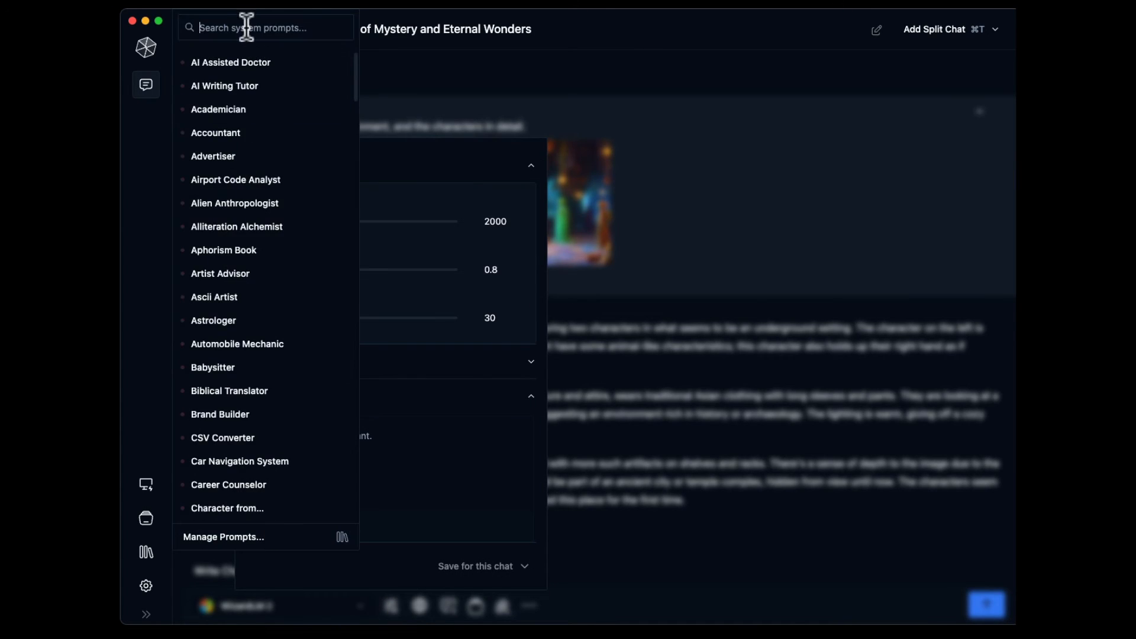
type("novel")
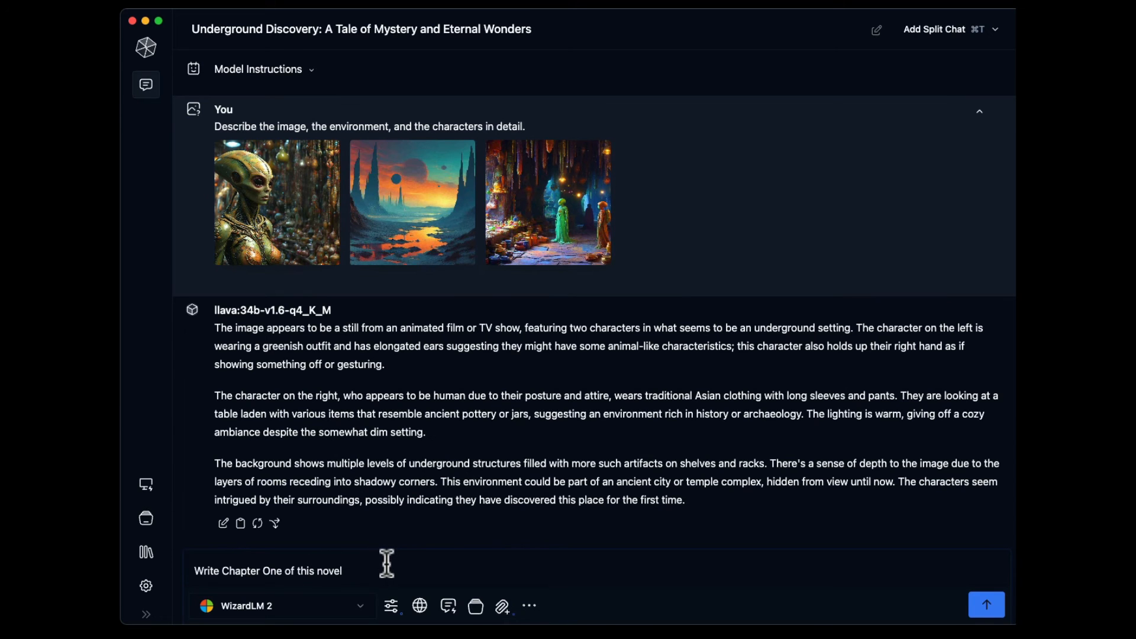
left_click(987, 605)
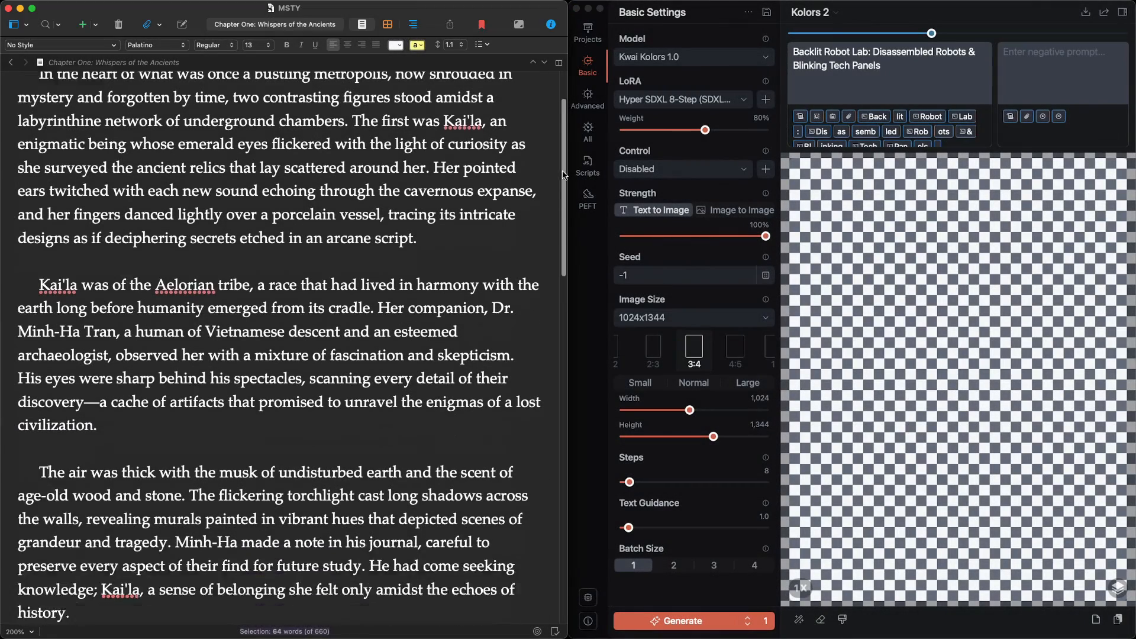
- Run Services > AI to ImgGen x4 on the grand chamber and deity statue paragraph
scroll("down", 3)
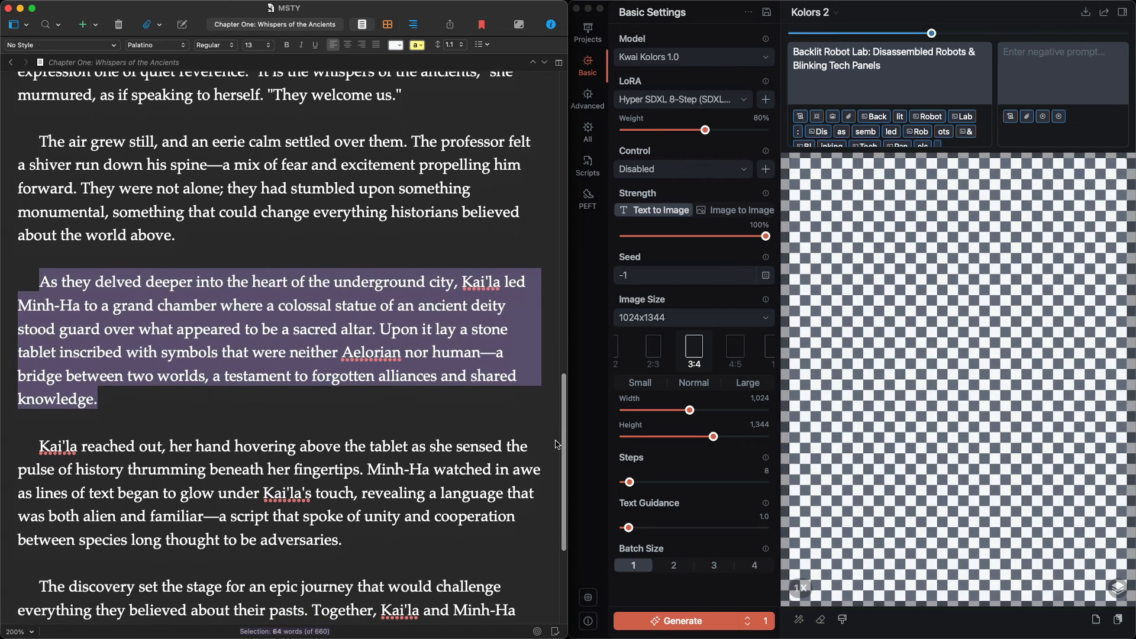
scroll("down", 3)
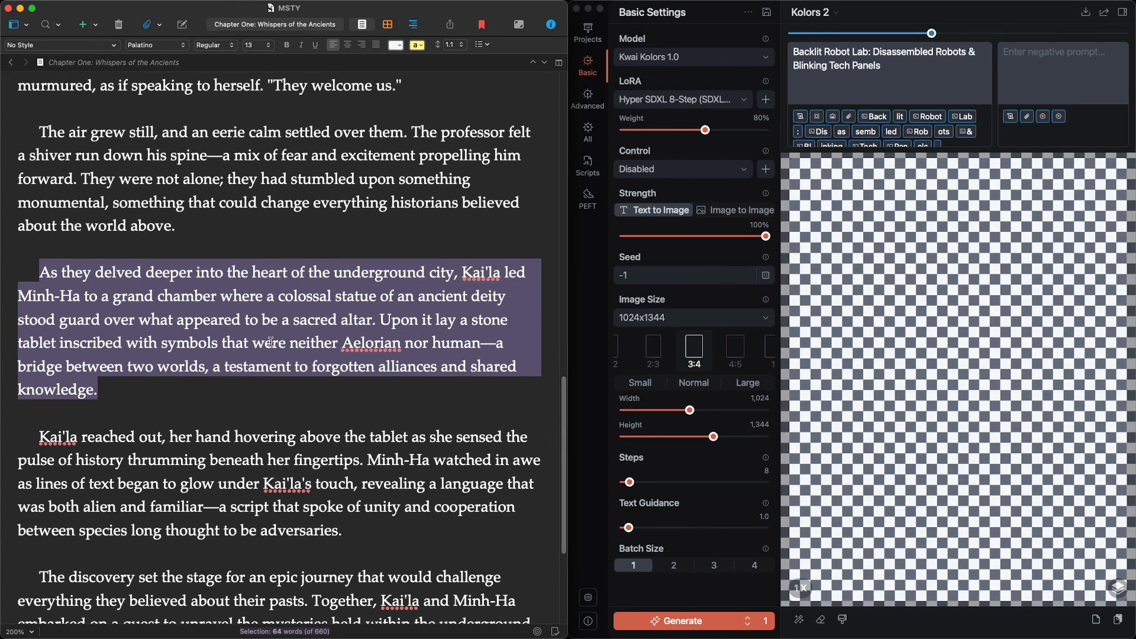
right_click(272, 342)
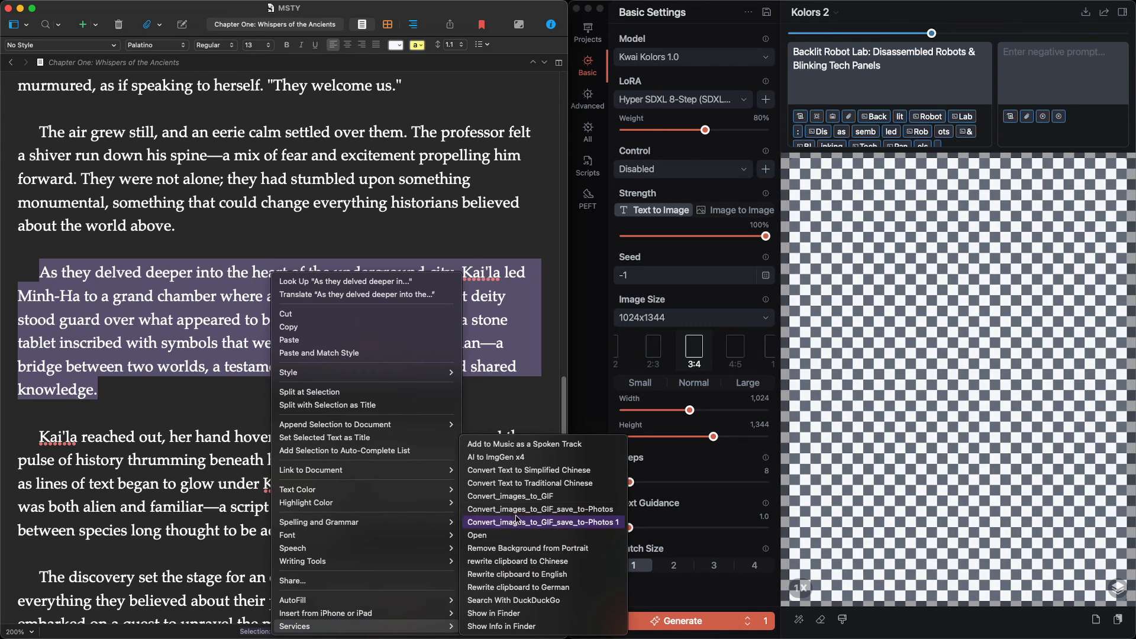
mouse_move(496, 457)
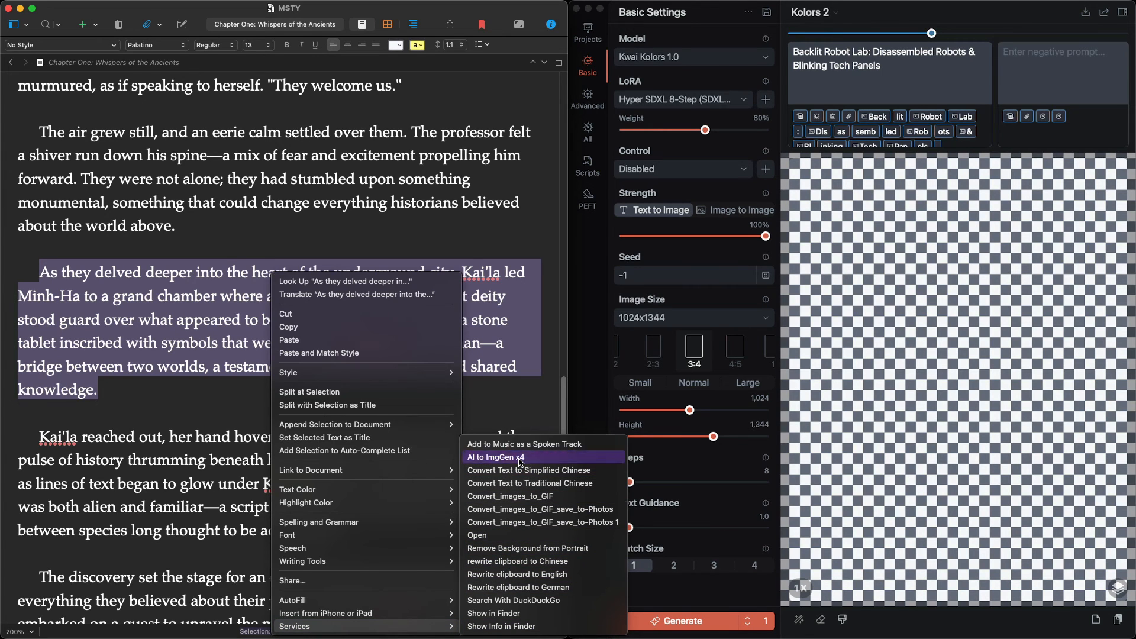
left_click(496, 456)
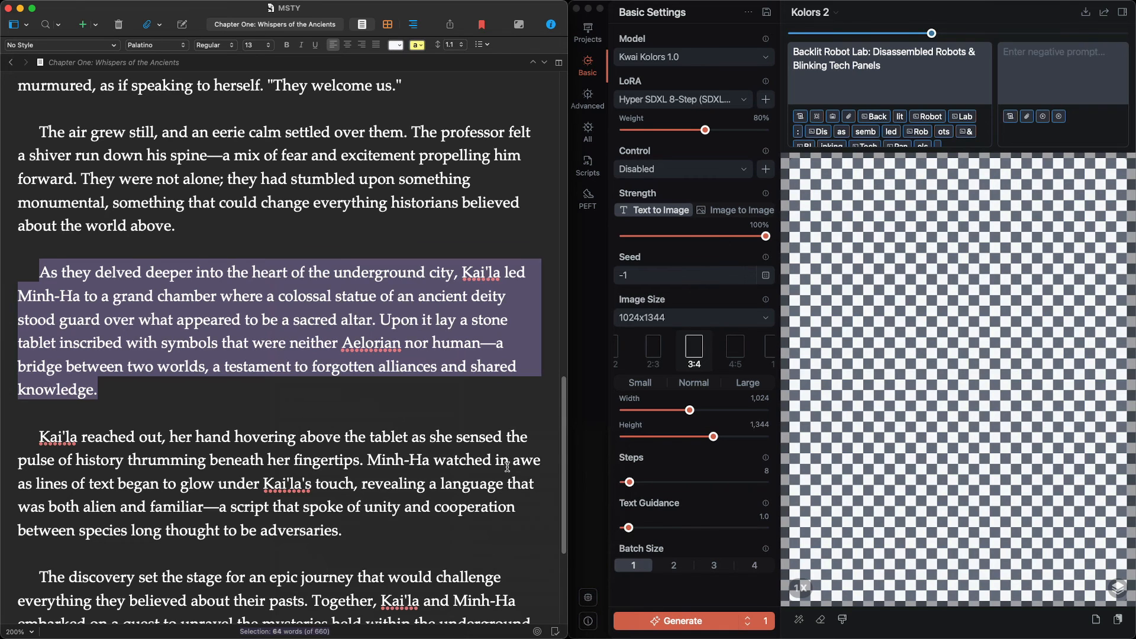
left_click(683, 621)
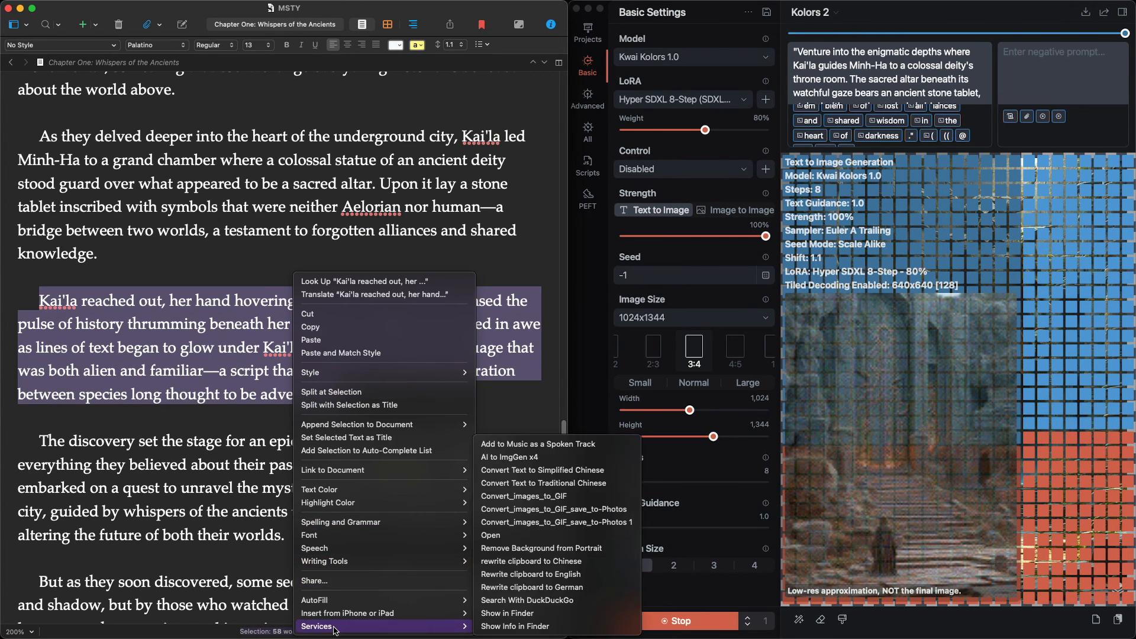
mouse_move(514, 626)
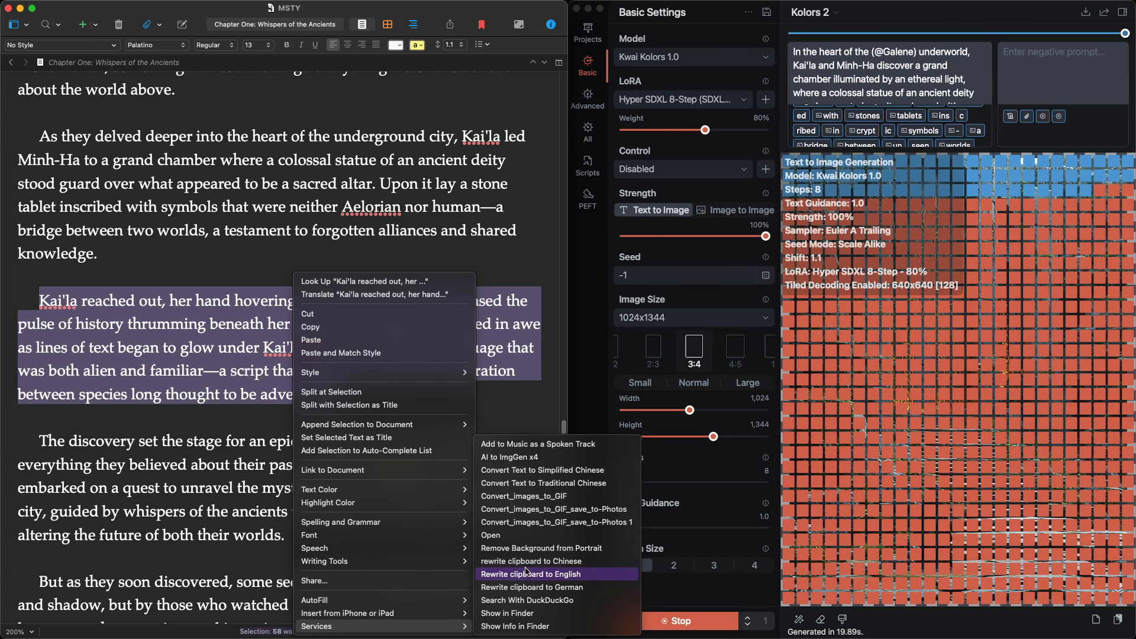
mouse_move(531, 587)
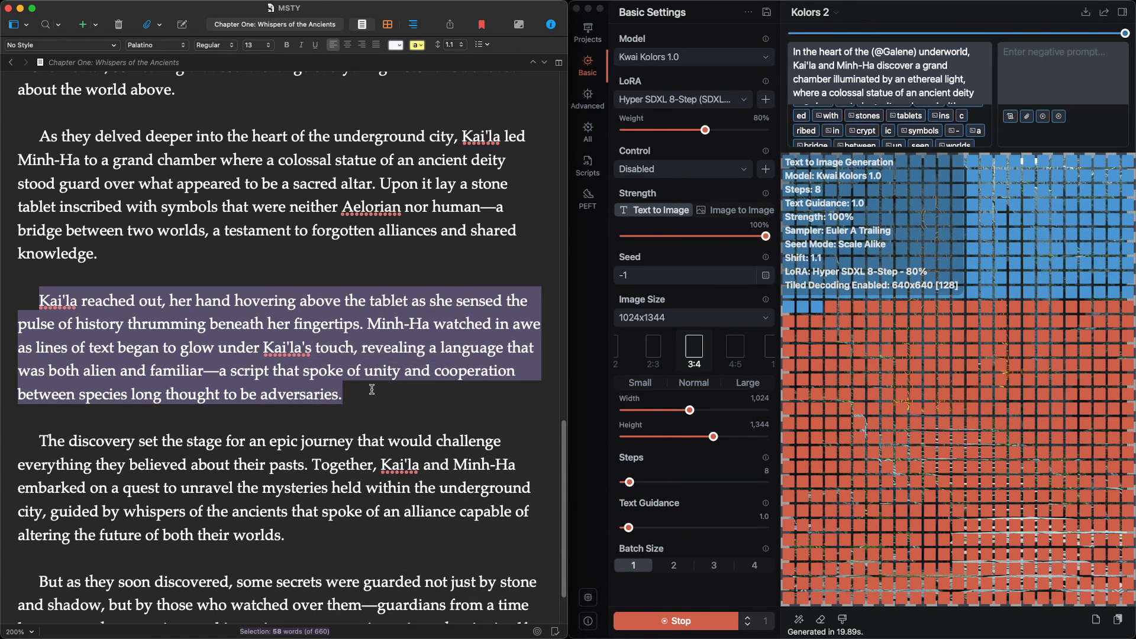
- Insert the German and Traditional Chinese translations below the Kai'la tablet paragraph
left_click(345, 393)
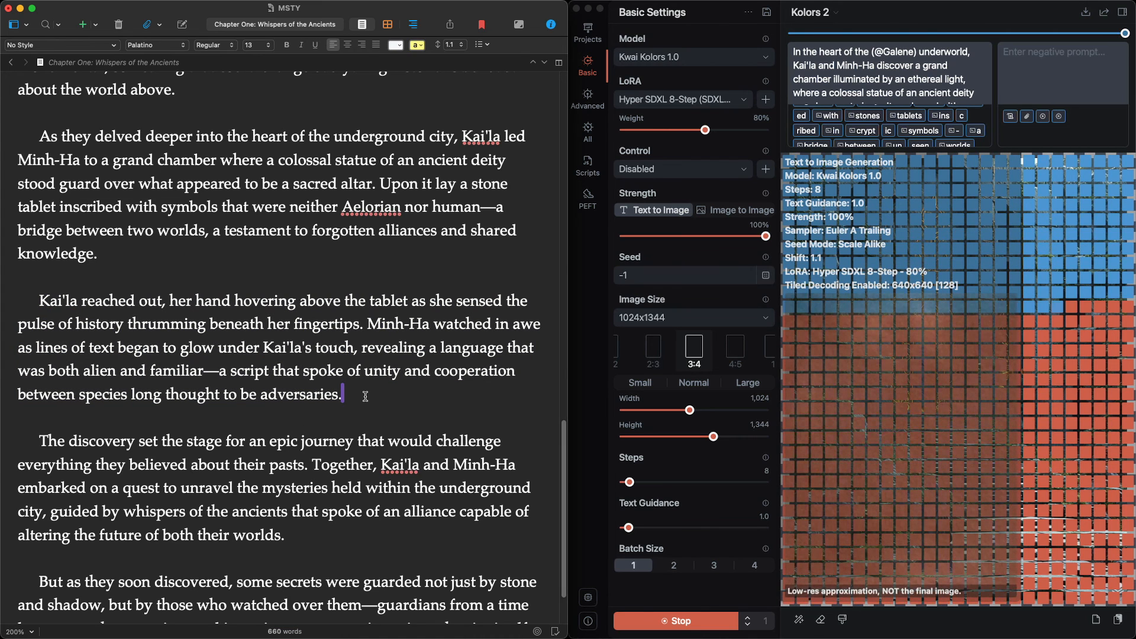
key("Return")
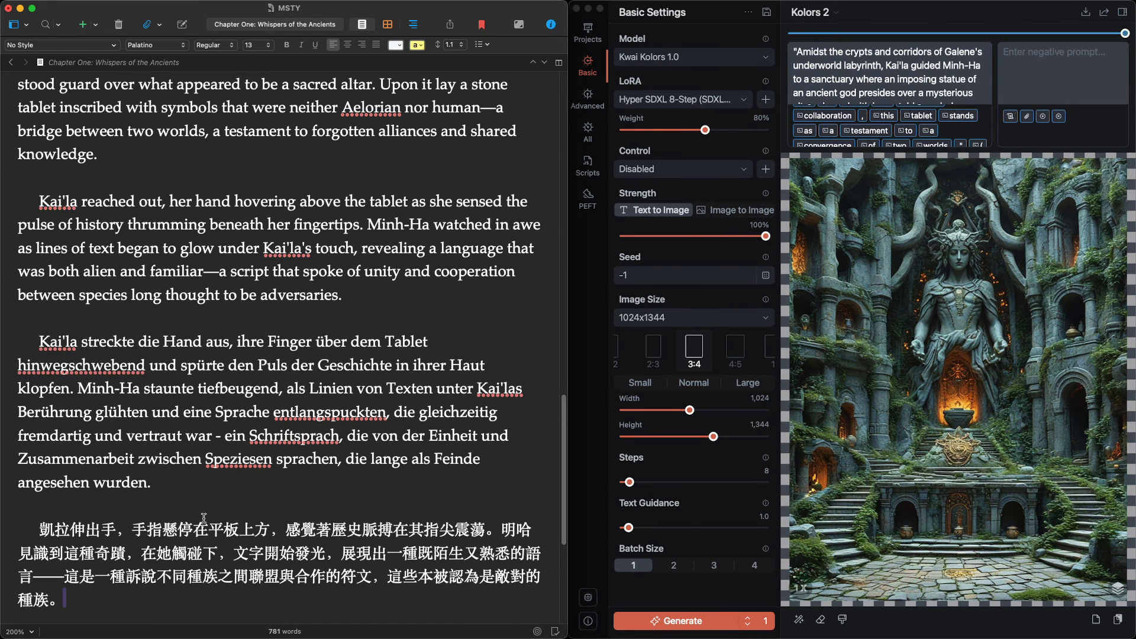
scroll("down", 3)
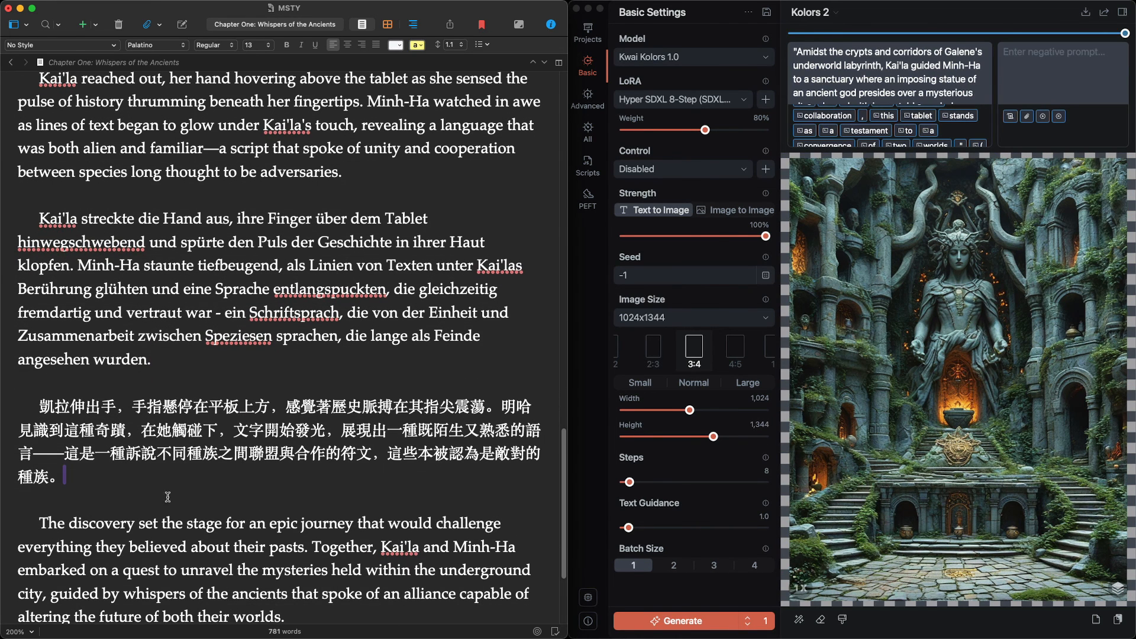
mouse_move(135, 503)
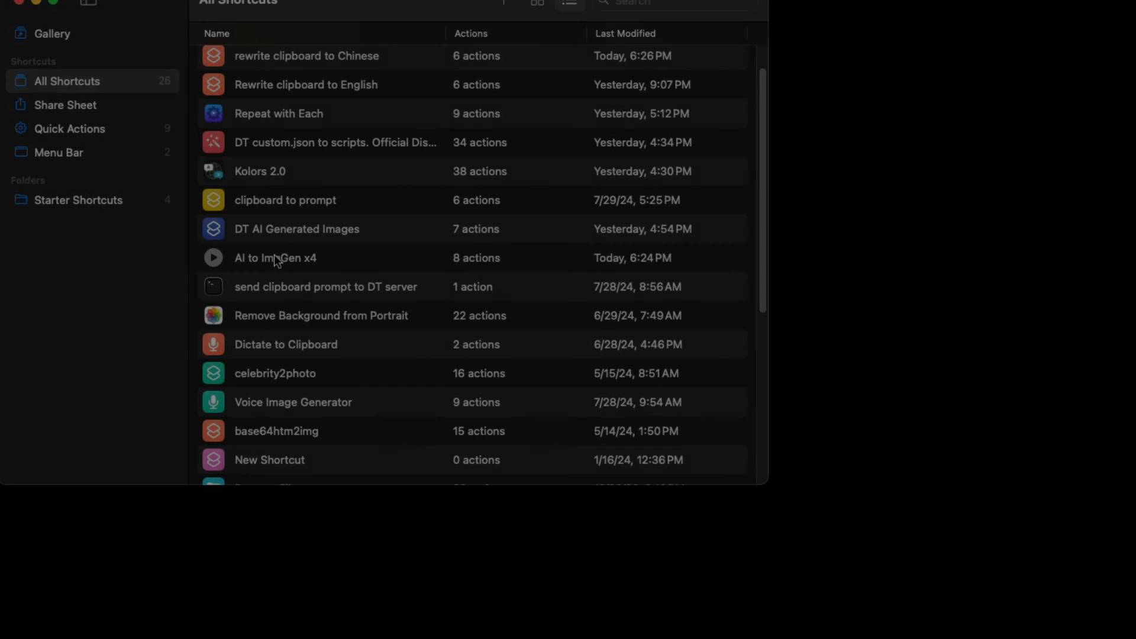
- Edit the AI to ImgGen x4 shortcut and expand its localhost generate request showing the qwen2 model fields
right_click(276, 257)
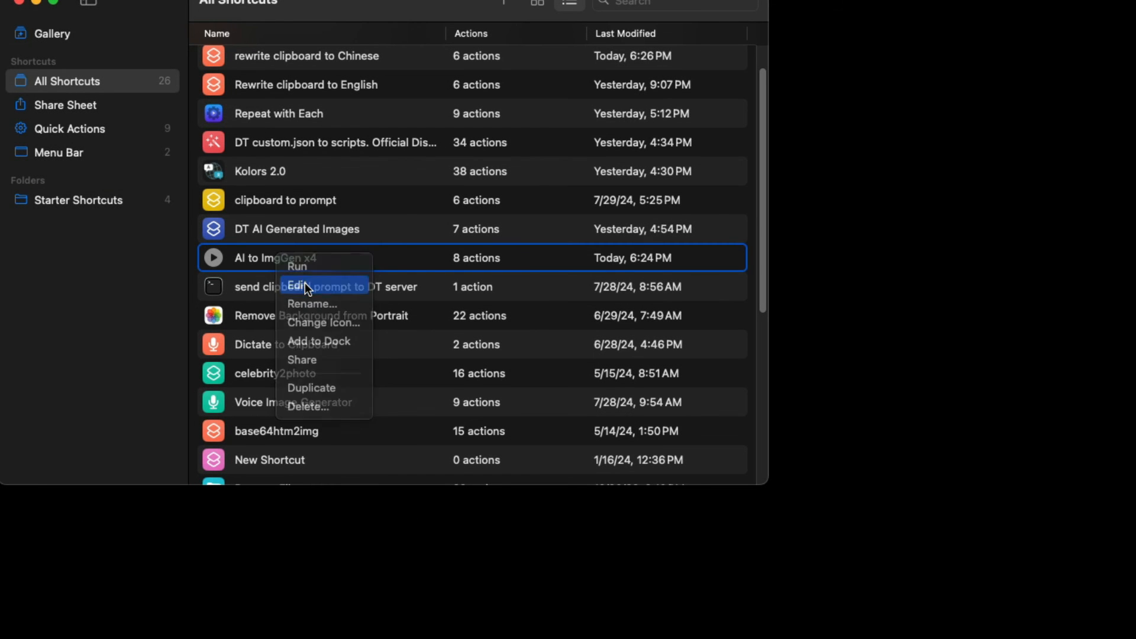
left_click(296, 284)
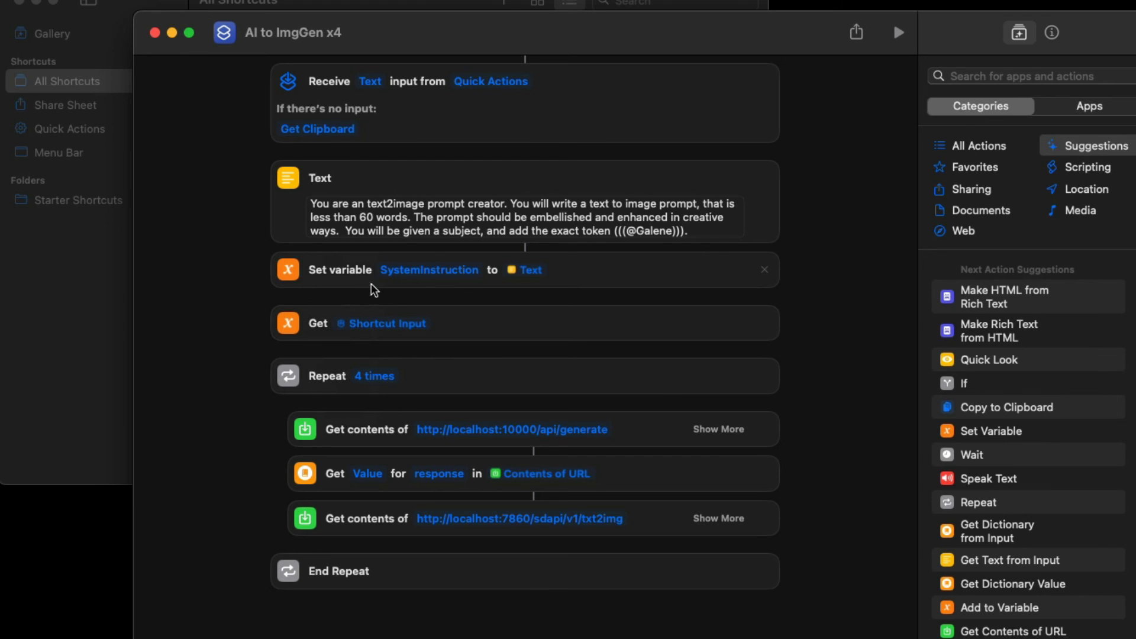
mouse_move(713, 433)
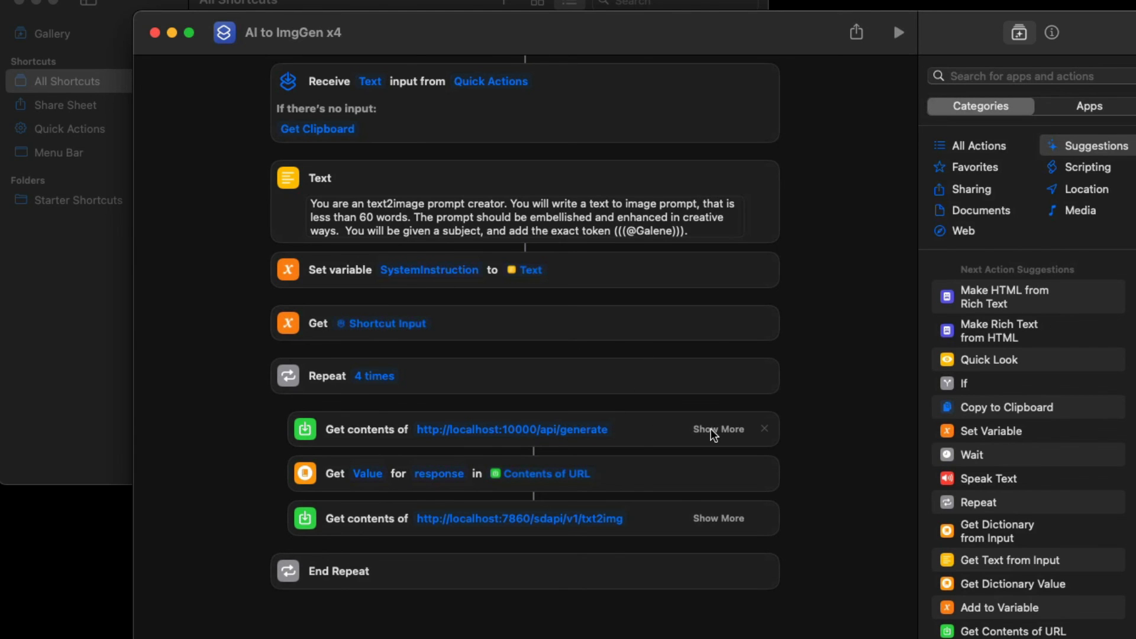
left_click(719, 429)
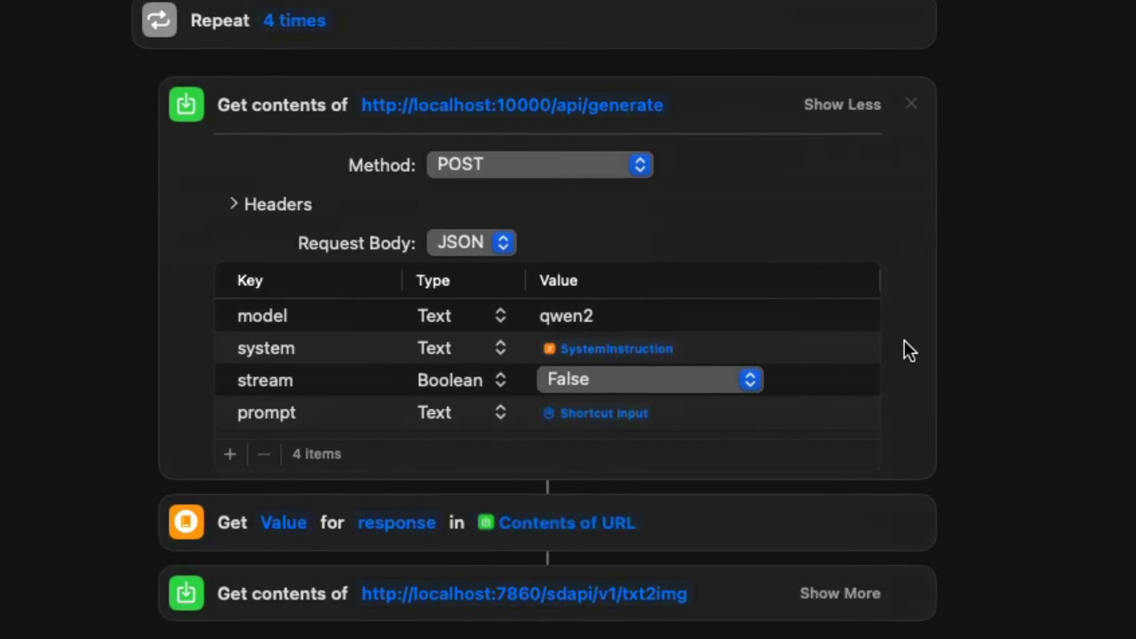
scroll("up", 3)
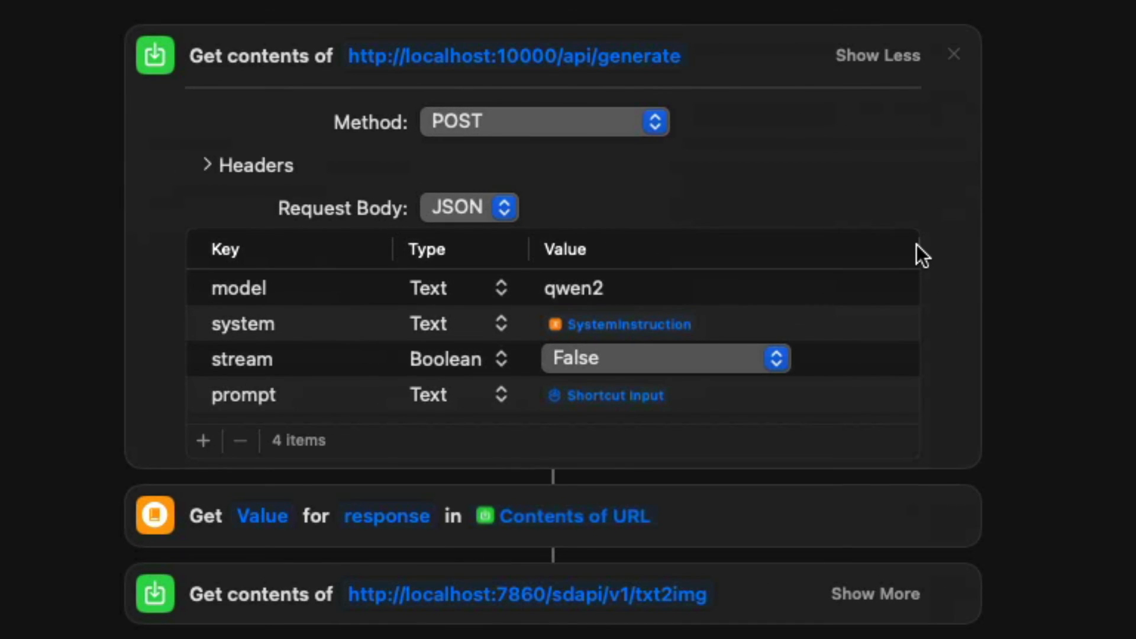